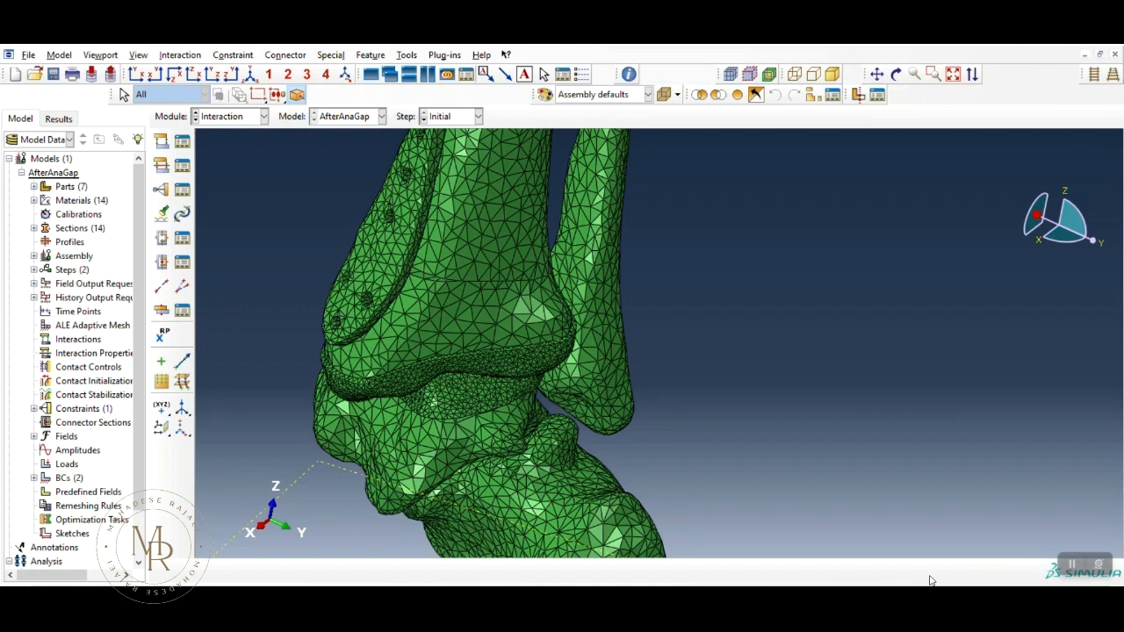
mouse_move(412, 366)
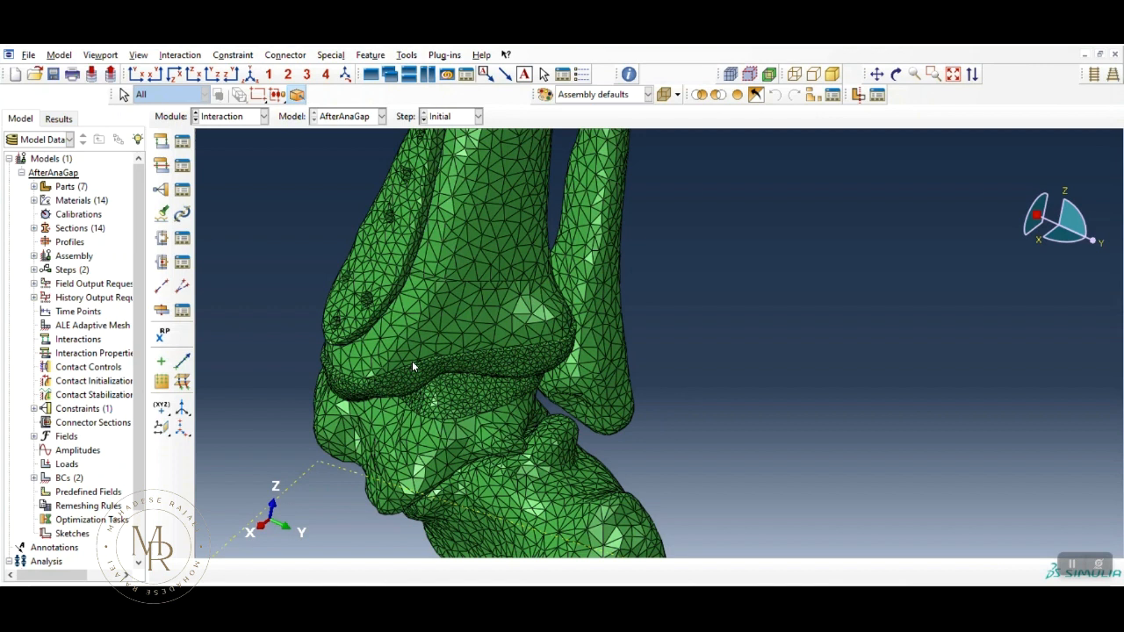
mouse_move(426, 330)
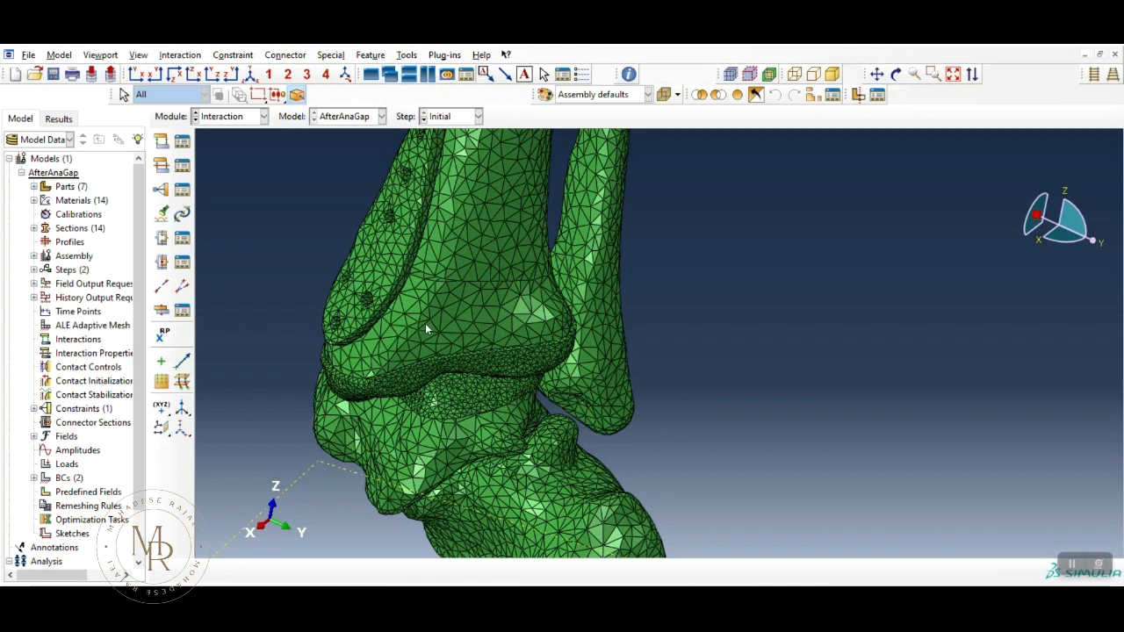
Step: Start a new Tie constraint from the Interaction module toolbox
left_click(160, 188)
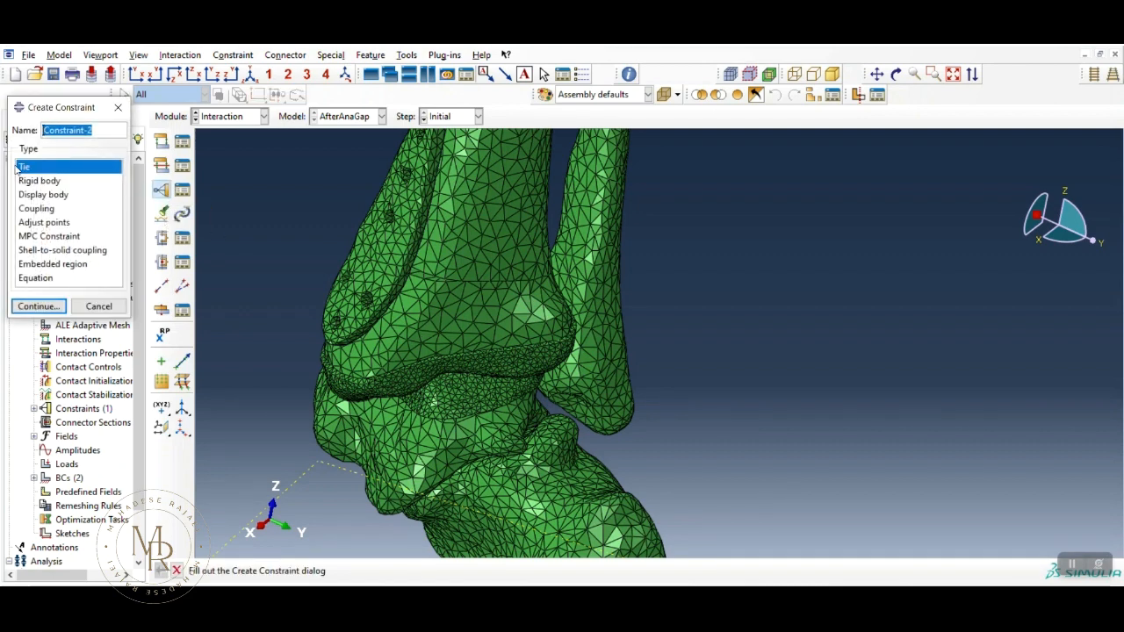
Step: Name the tie constraint tibialcartilage and continue to master surface selection
type("tibialcartilag")
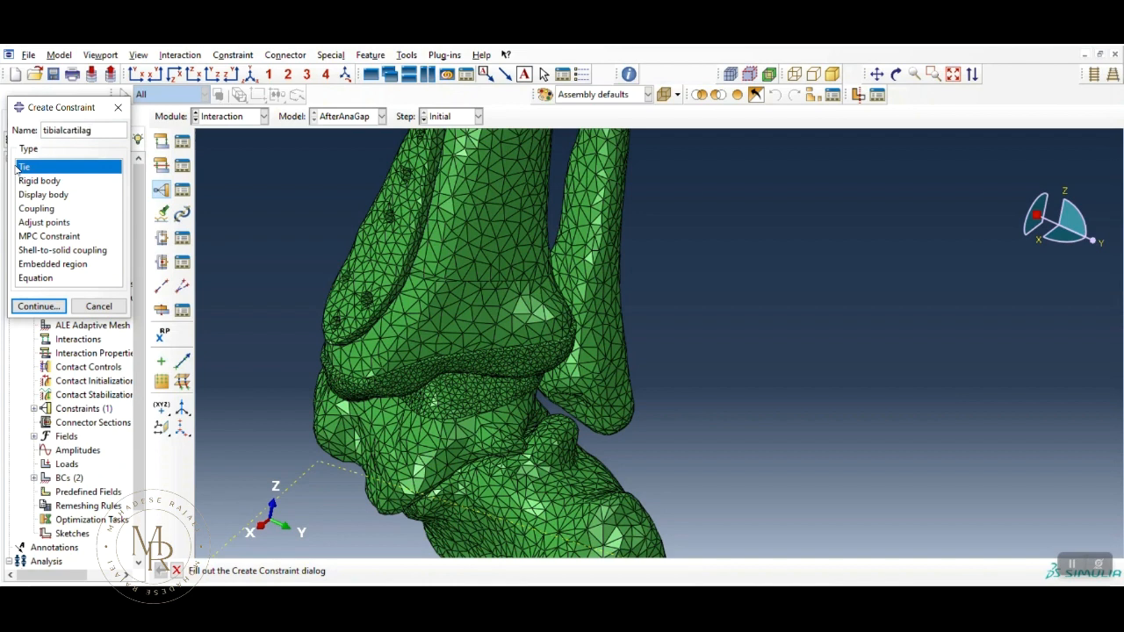
left_click(37, 305)
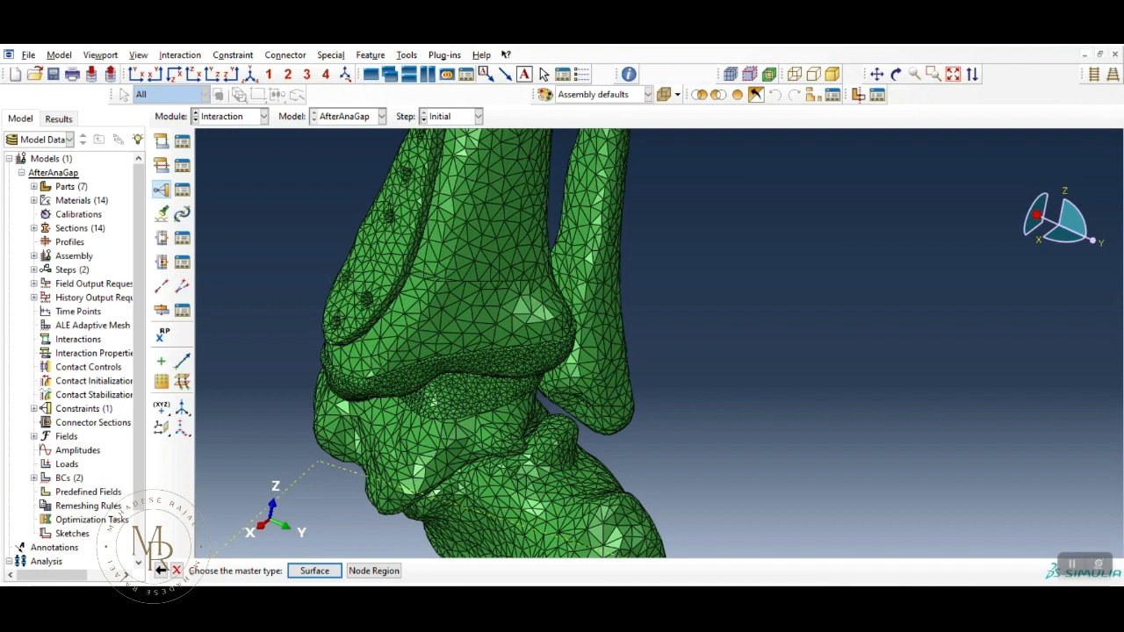
mouse_move(344, 358)
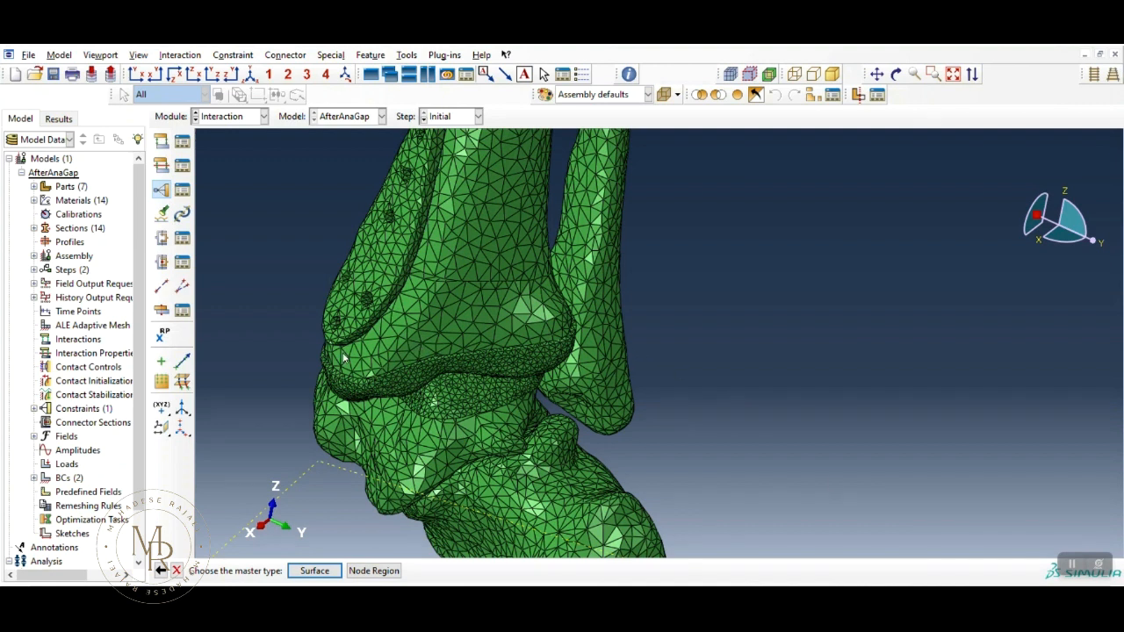
mouse_move(326, 535)
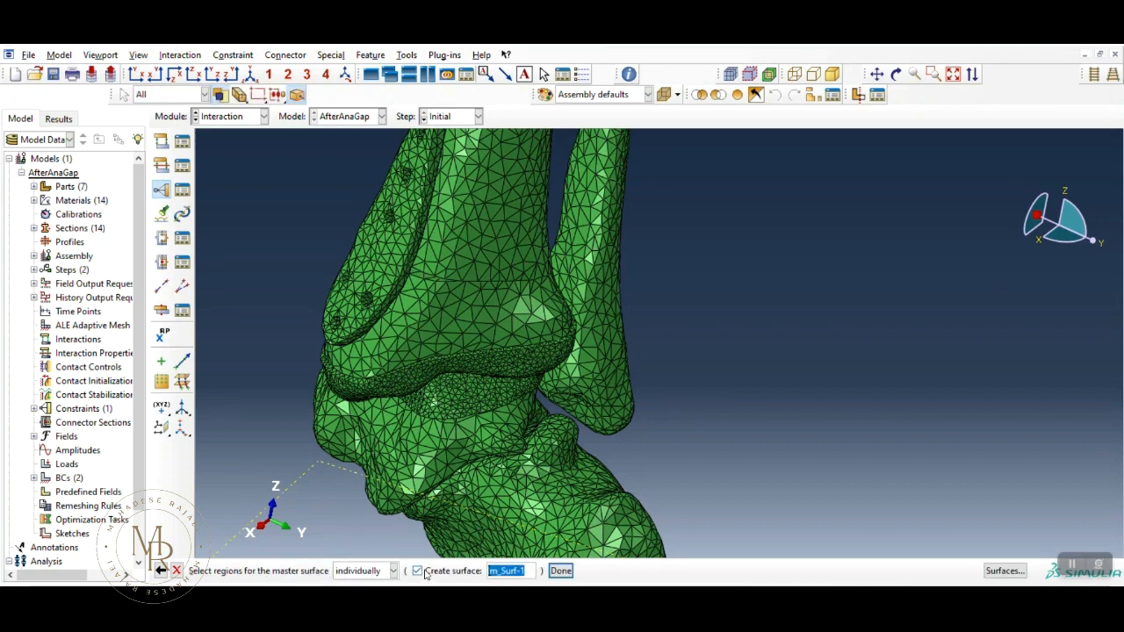
Step: Skip the named surface and hide the bones surrounding the tibia
left_click(417, 571)
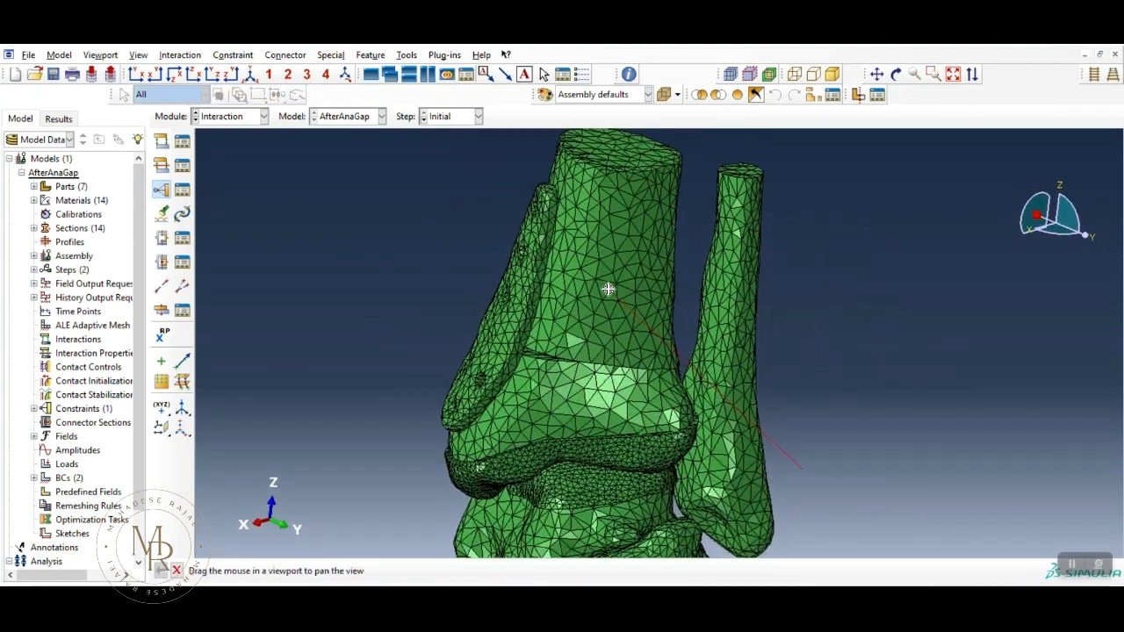
left_click_drag(609, 290, 869, 312)
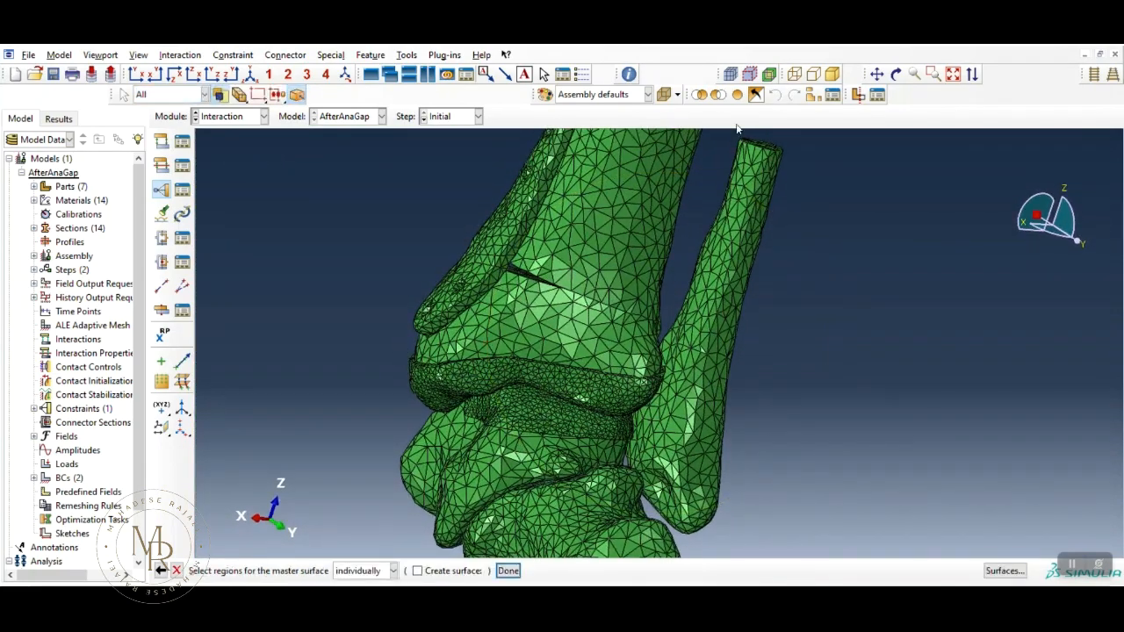
mouse_move(717, 95)
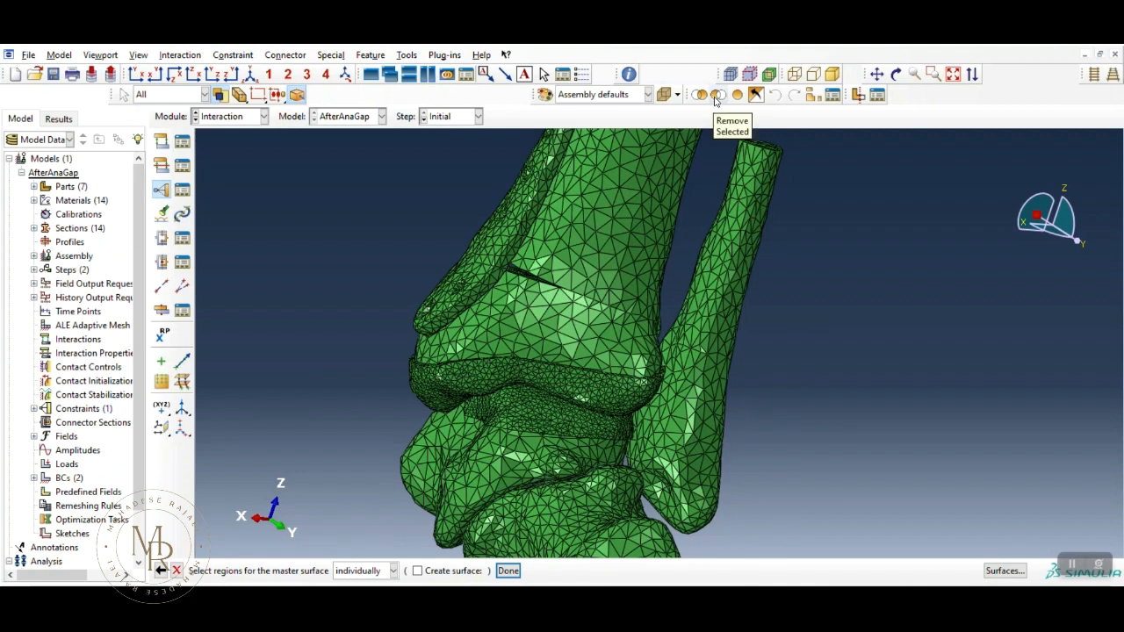
left_click(718, 95)
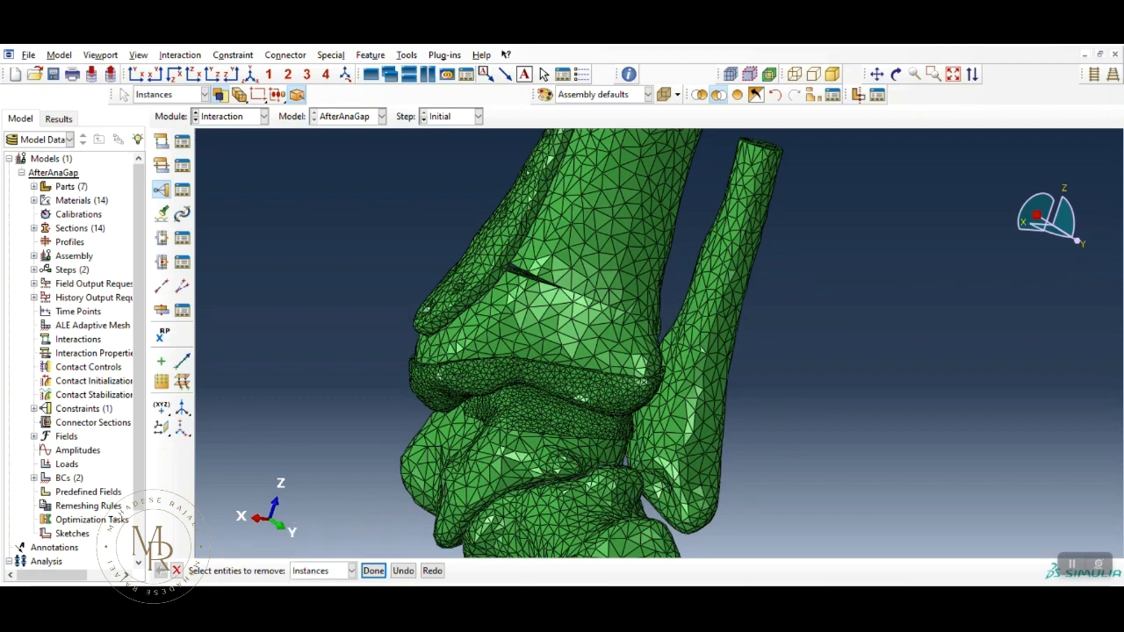
left_click(544, 263)
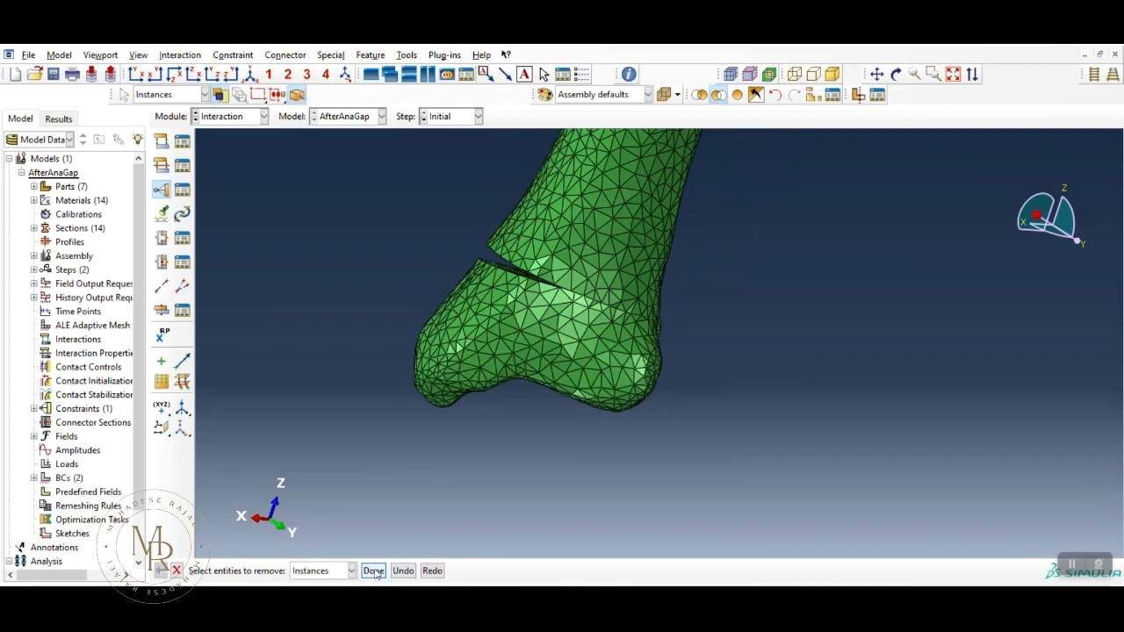
Step: Select the lower end of the tibia, inspect it from several angles, and confirm it as master surface
left_click(374, 570)
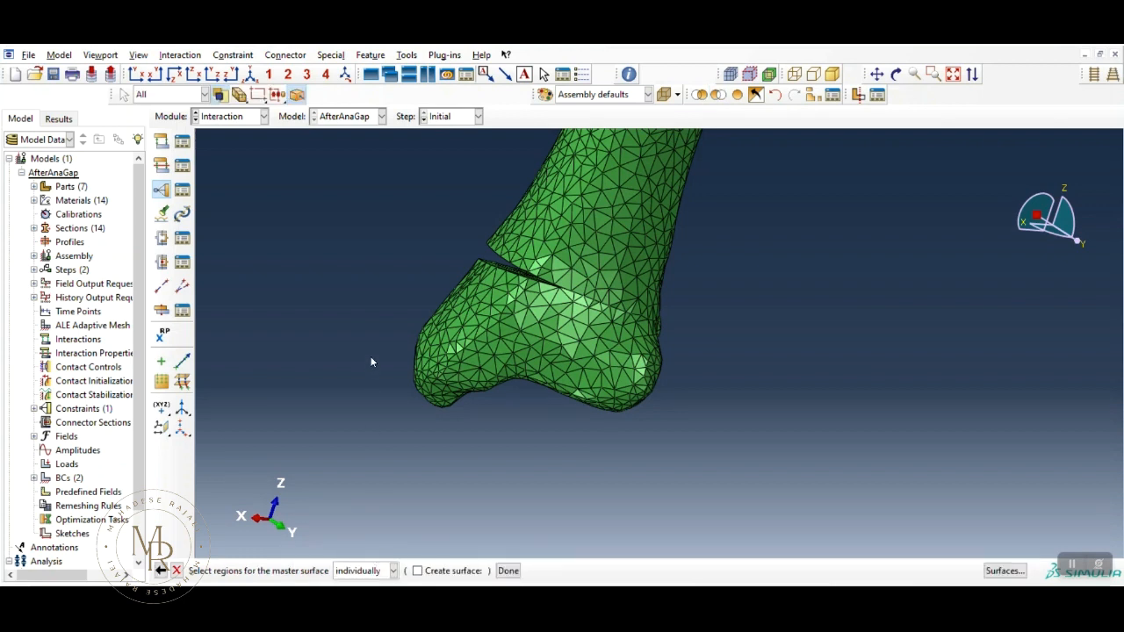
left_click_drag(371, 358, 669, 474)
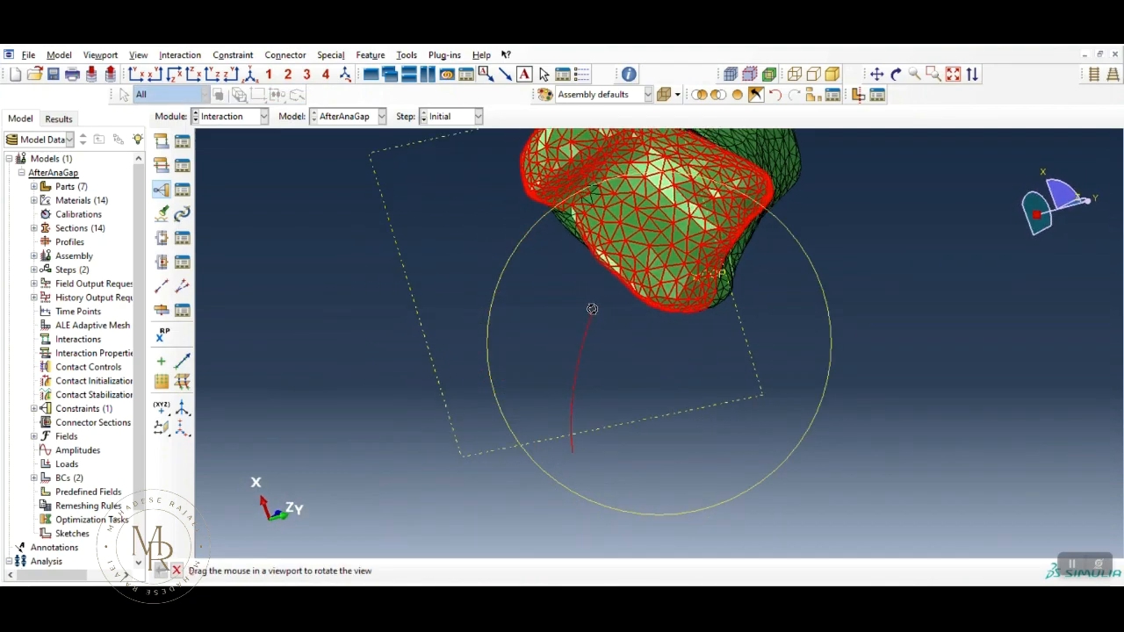
left_click_drag(592, 309, 713, 302)
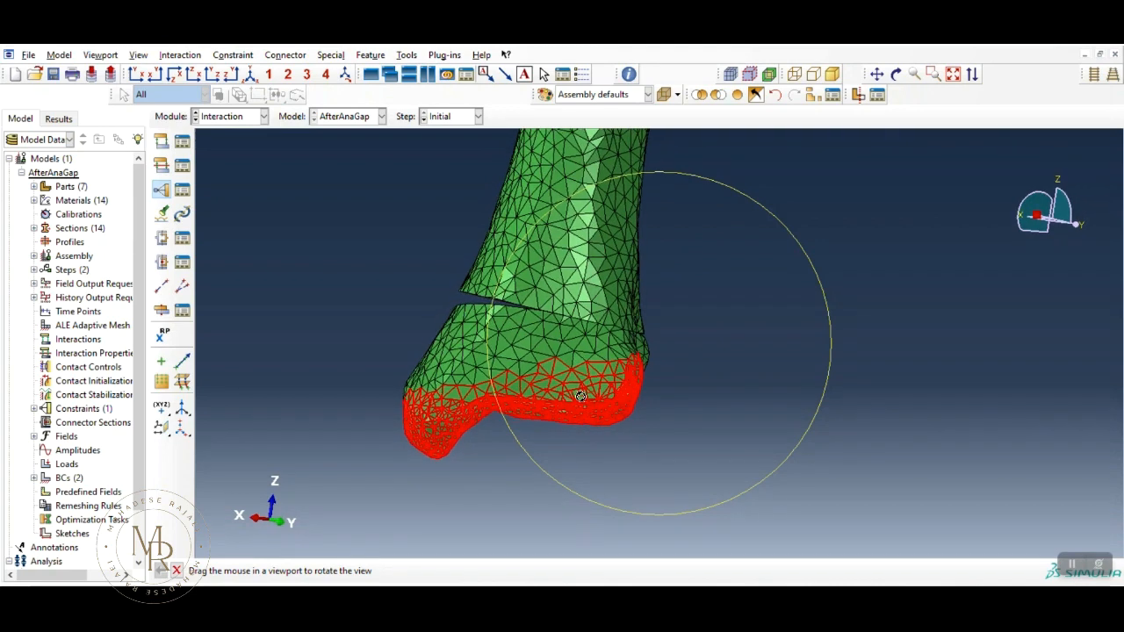
left_click_drag(579, 396, 980, 400)
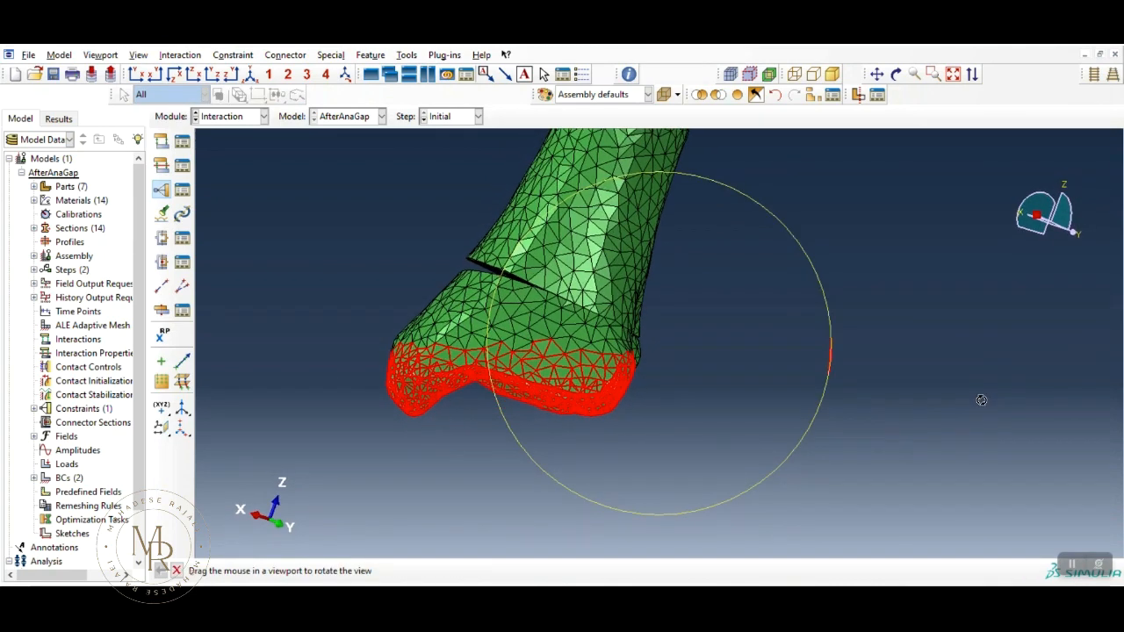
left_click_drag(981, 399, 344, 378)
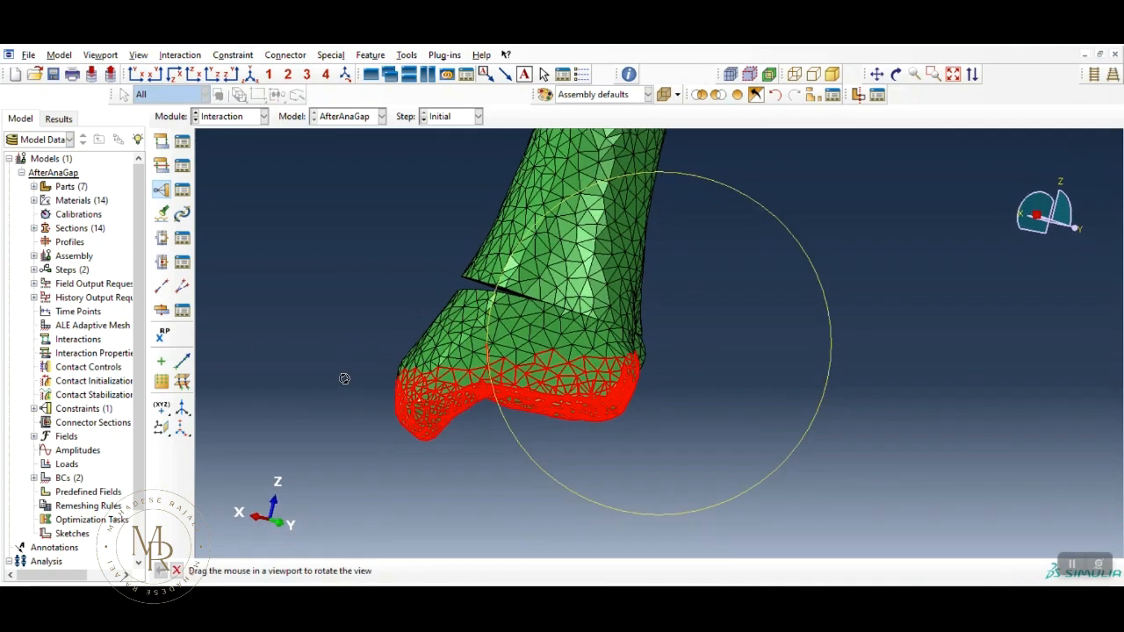
left_click_drag(336, 335, 680, 485)
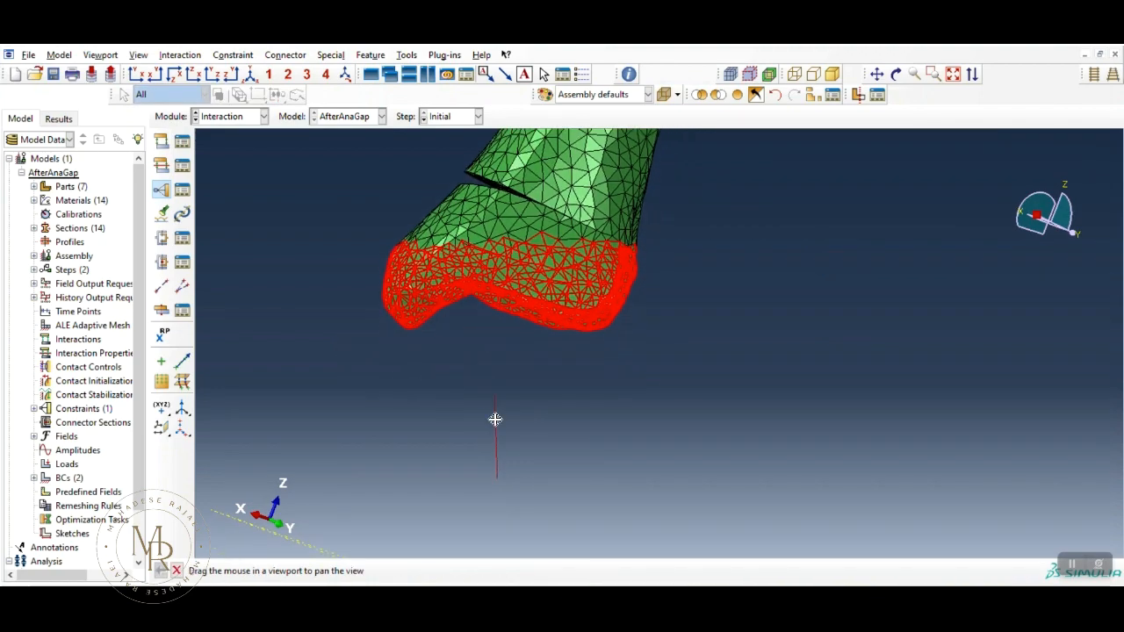
left_click_drag(494, 418, 701, 264)
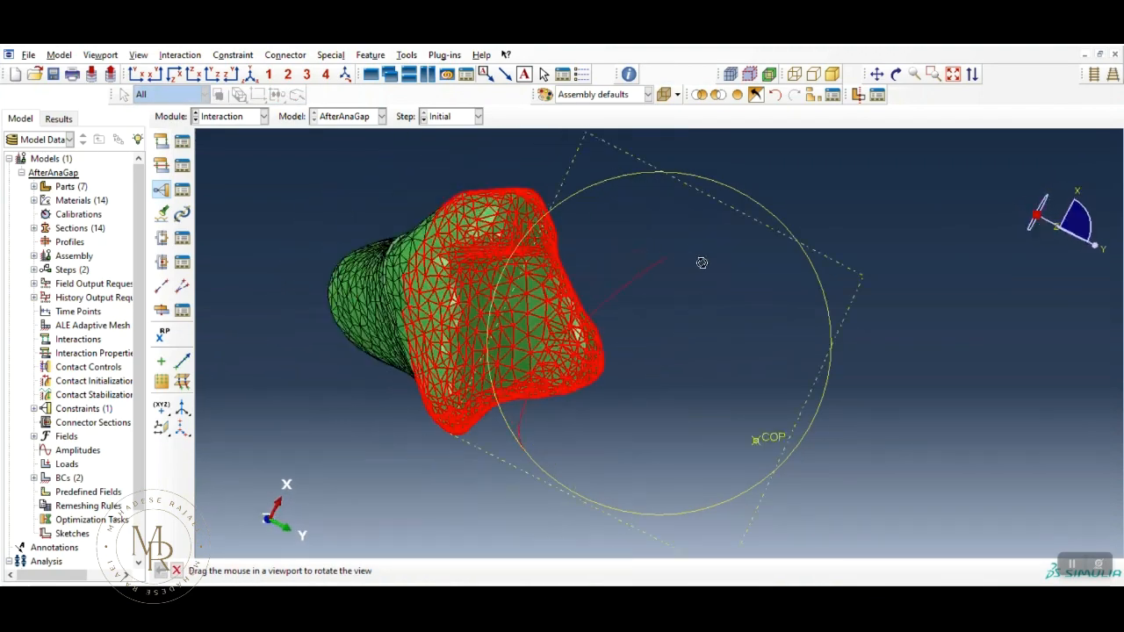
left_click_drag(702, 262, 546, 519)
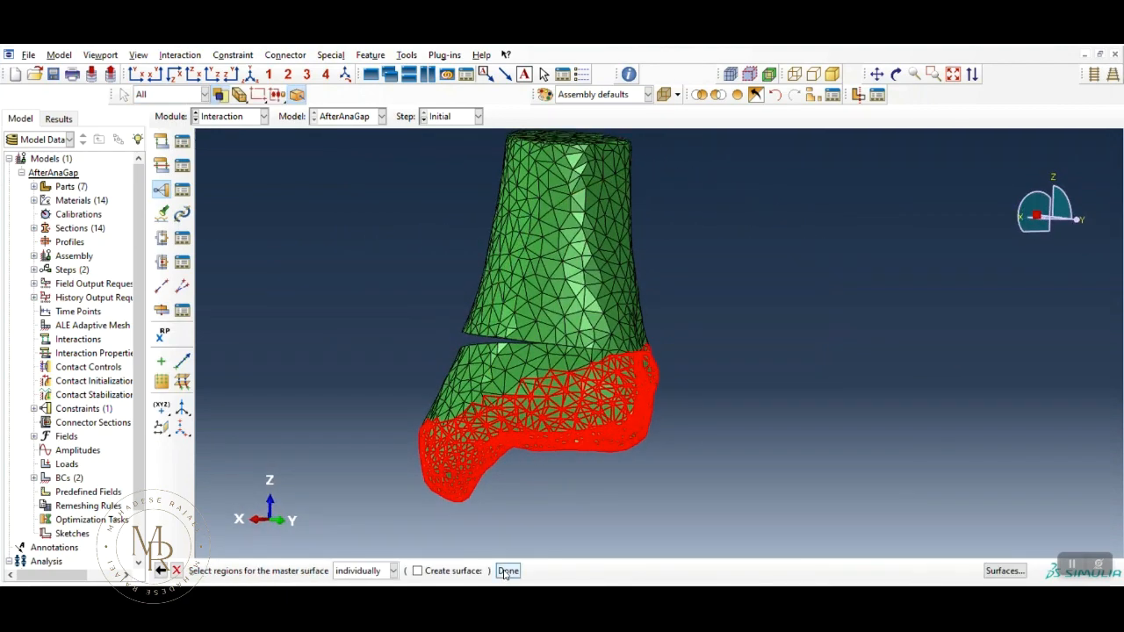
left_click(507, 571)
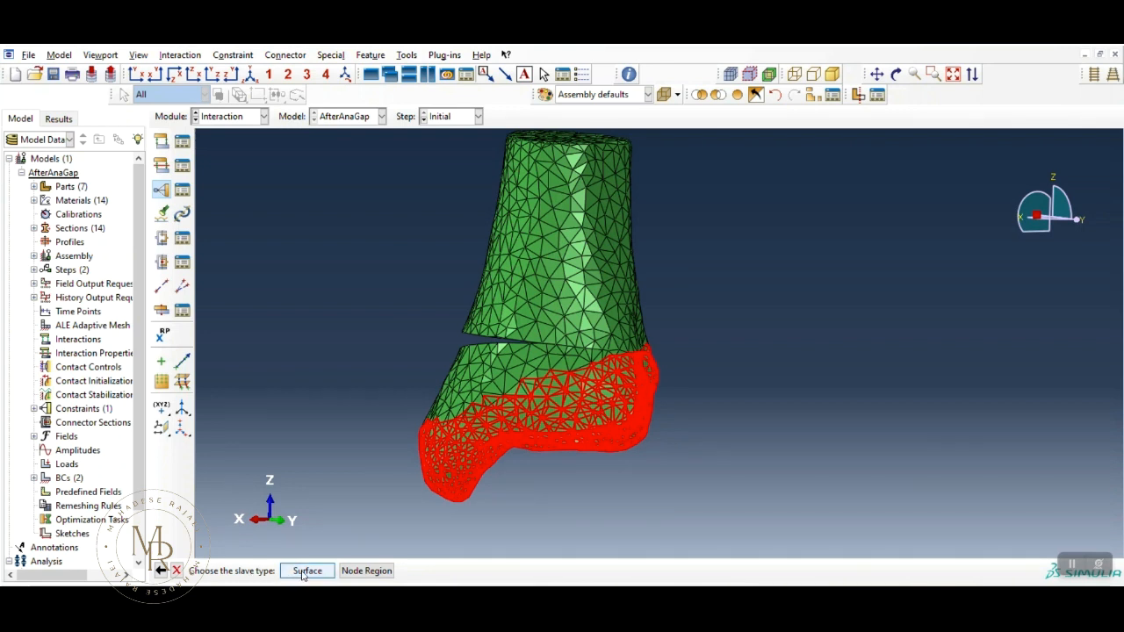
Step: Choose Surface for the slave side and hide everything except the tibial cartilage
left_click(307, 571)
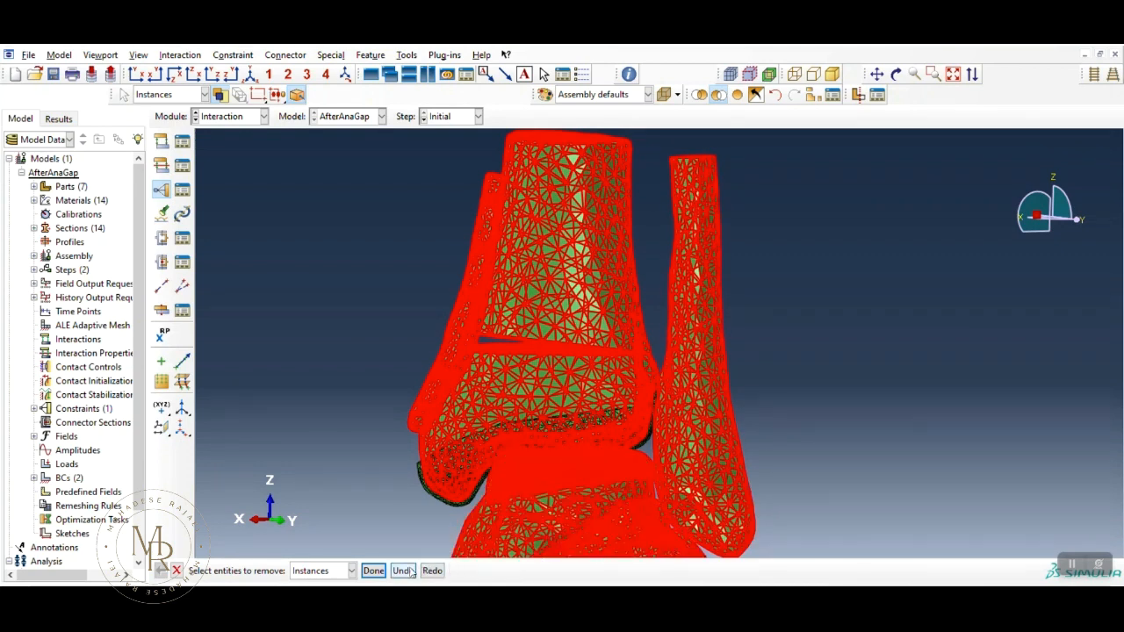
left_click(372, 570)
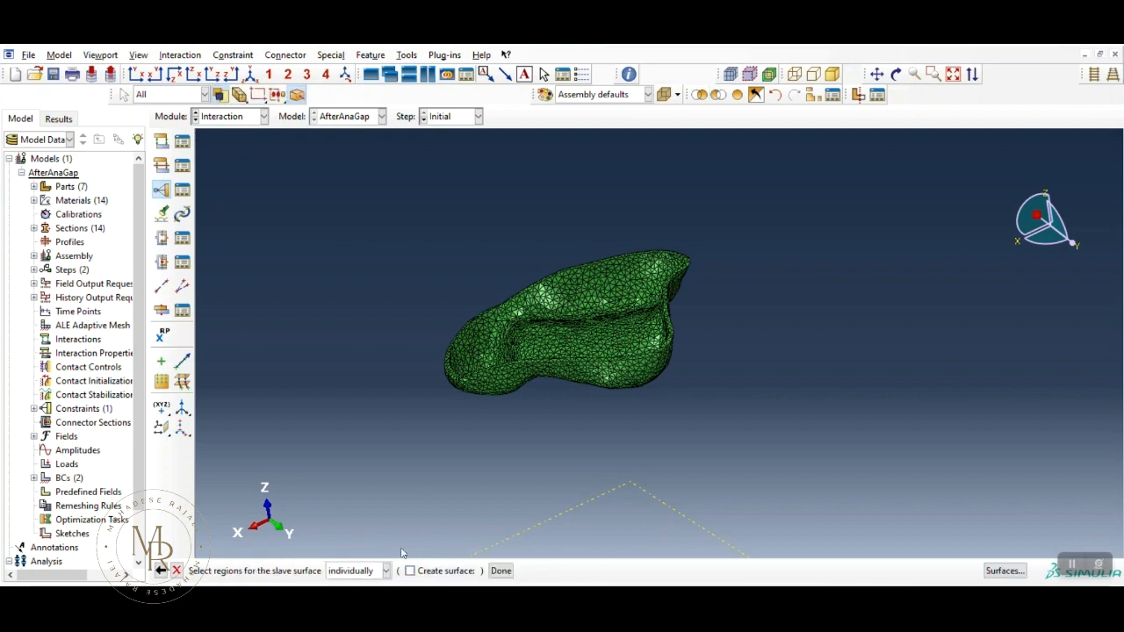
Step: Switch face selection to by-angle for picking the cartilage contact face
left_click(377, 571)
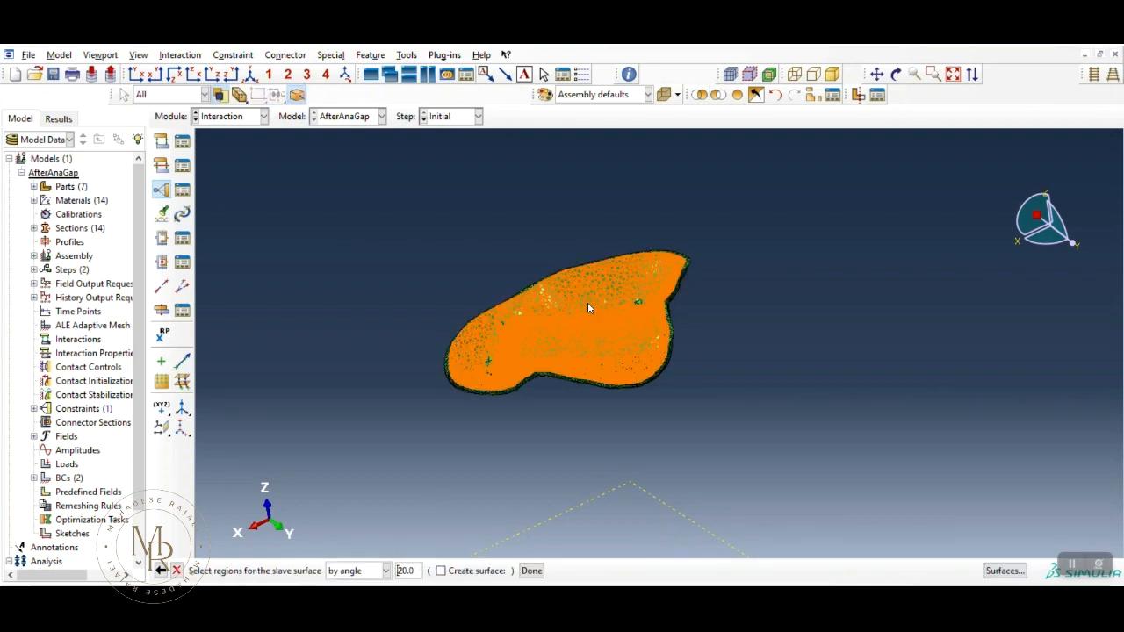
mouse_move(588, 342)
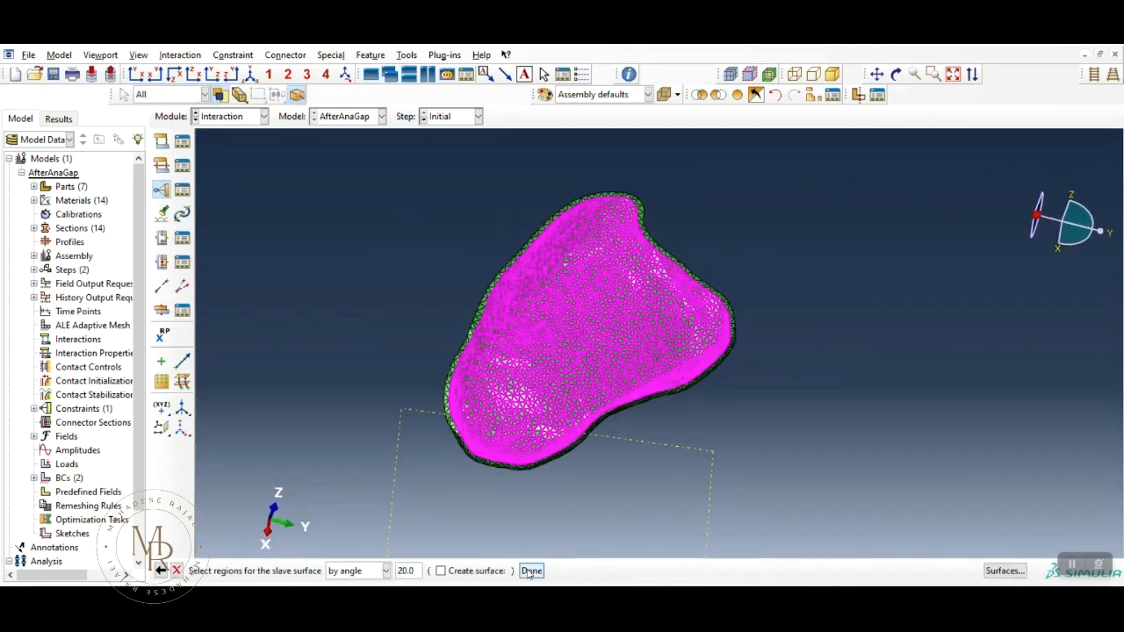
Step: Confirm the cartilage slave surface and turn off slave surface position adjustment
left_click(531, 571)
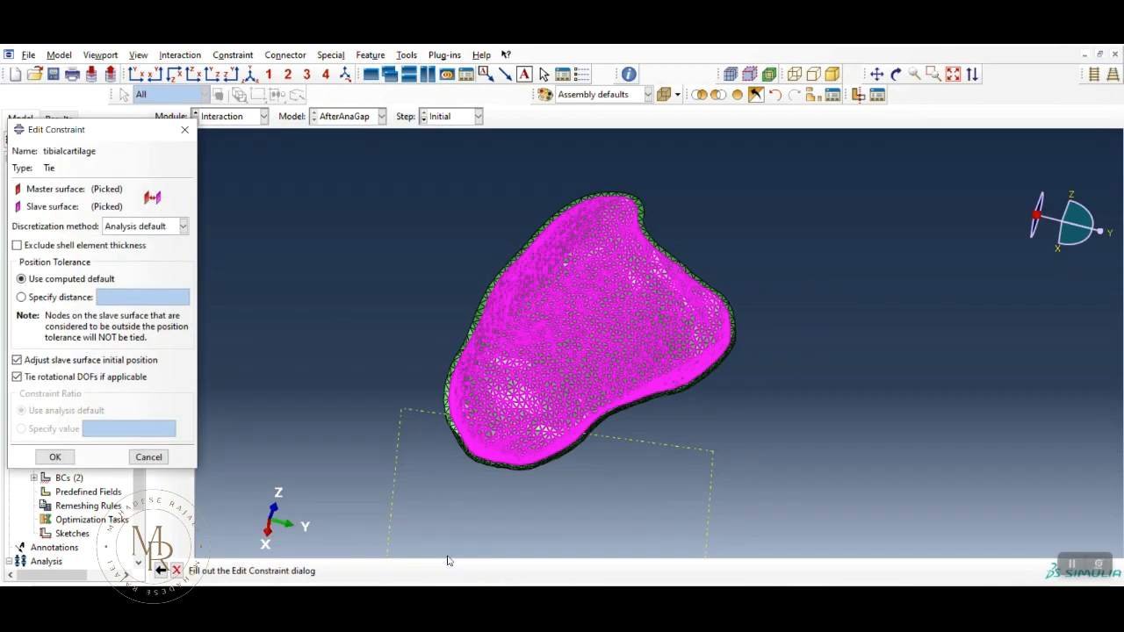
mouse_move(79, 206)
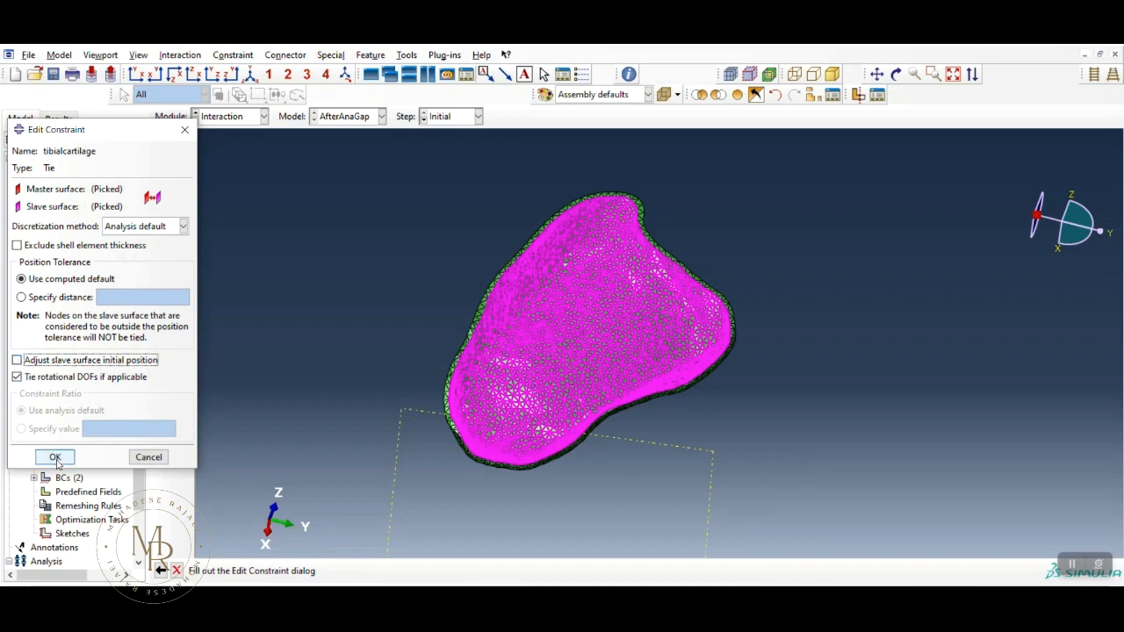
left_click(55, 456)
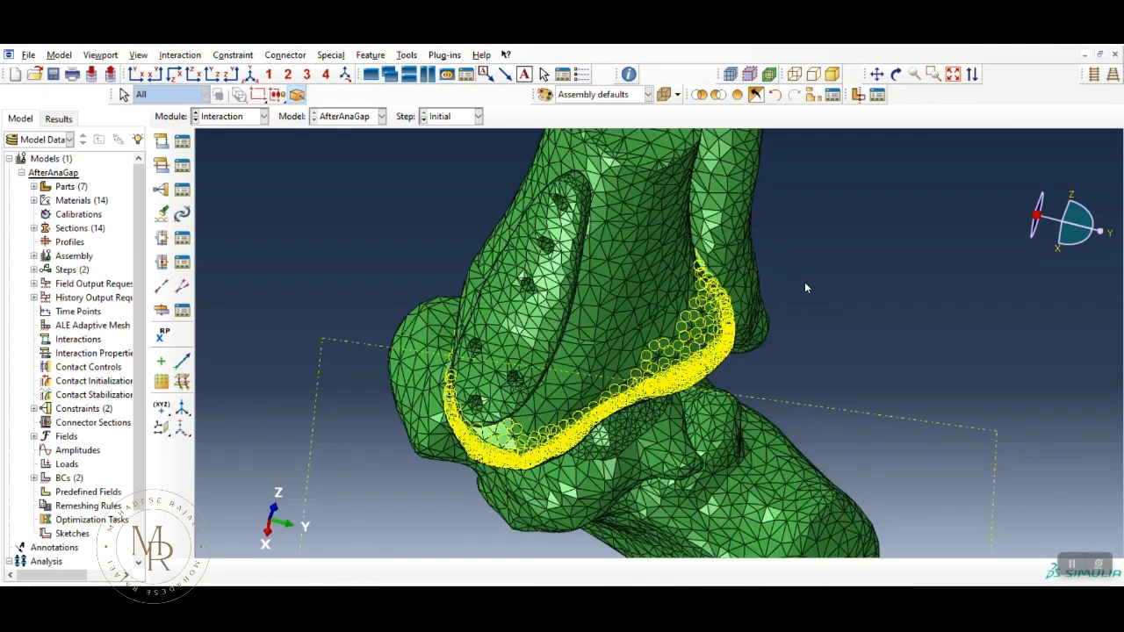
mouse_move(551, 421)
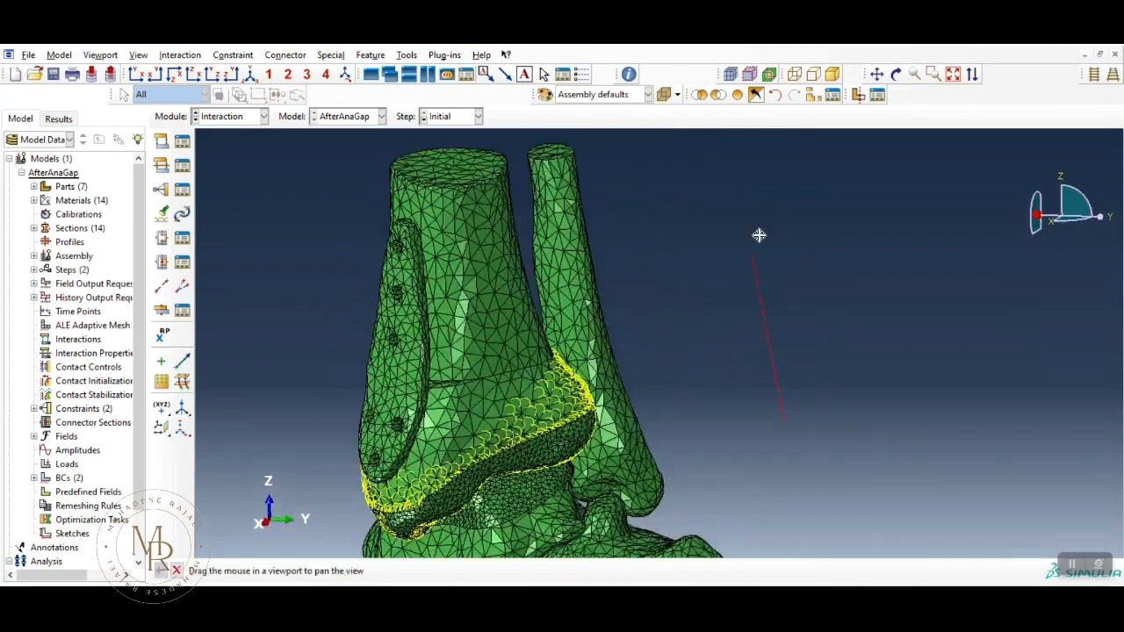
Step: Pan across the ankle and isolate the lower cartilage and its bone for the third tie
left_click_drag(757, 234, 823, 389)
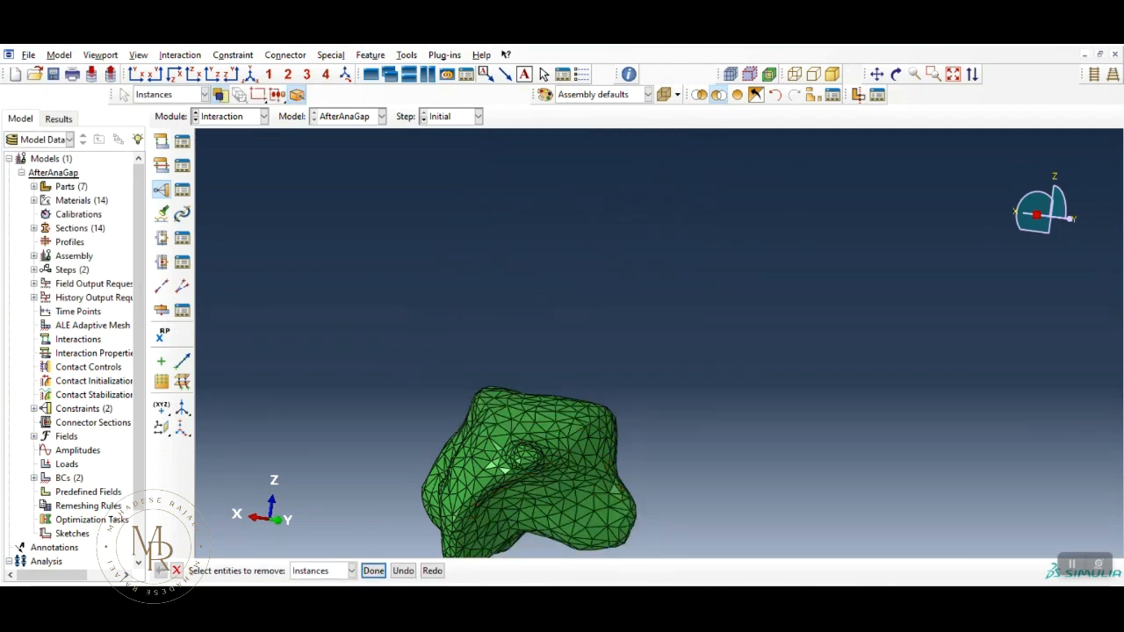
left_click_drag(421, 350, 659, 428)
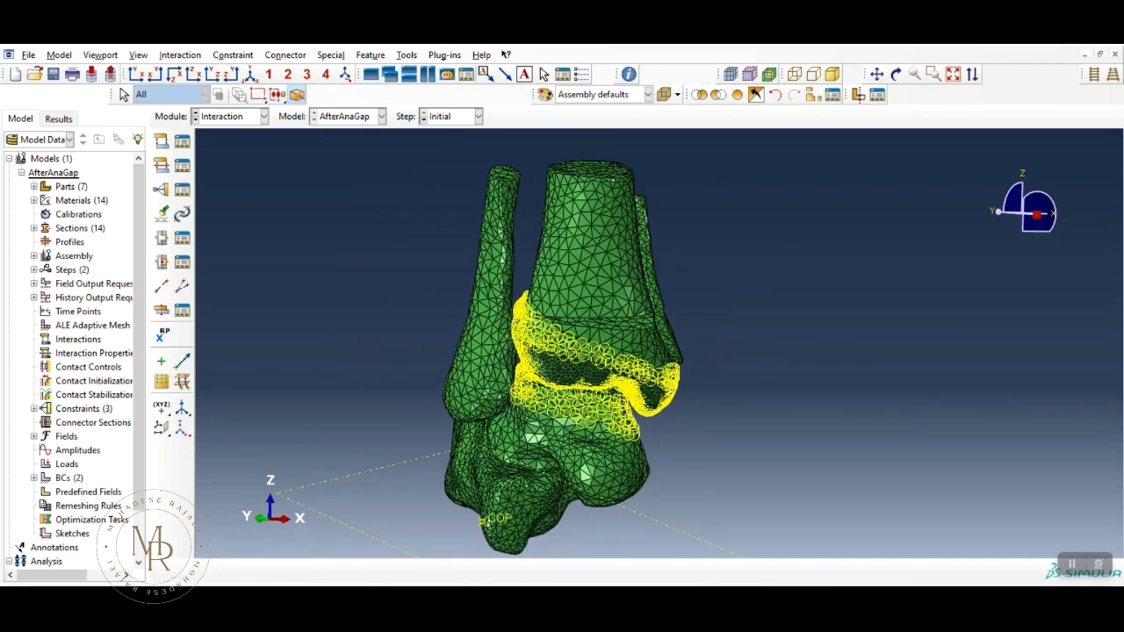
mouse_move(812, 457)
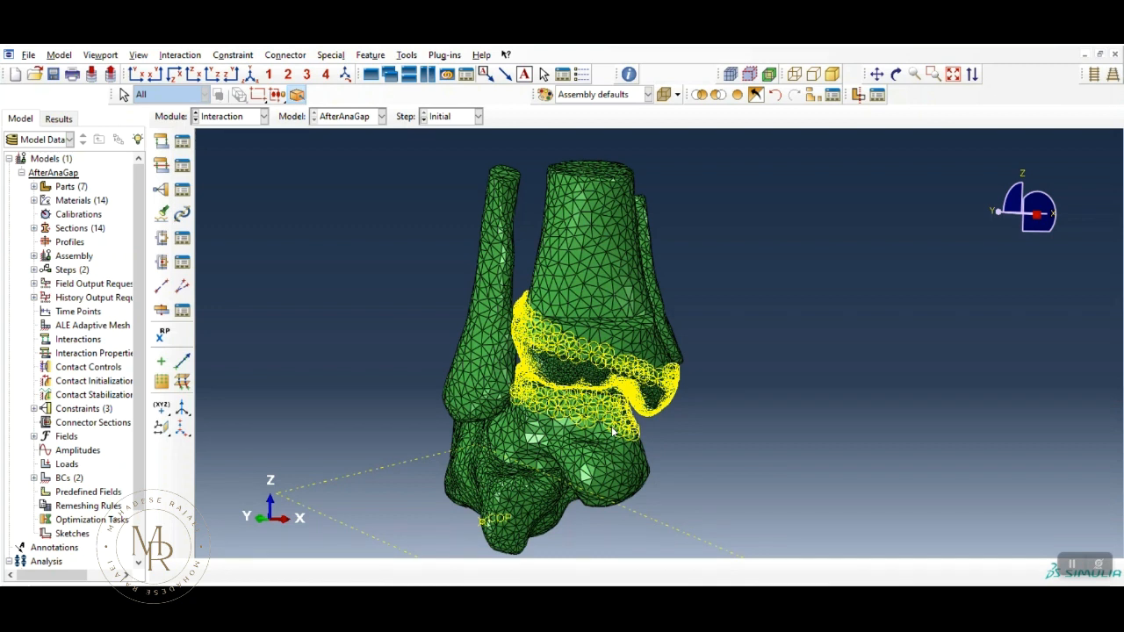
mouse_move(597, 380)
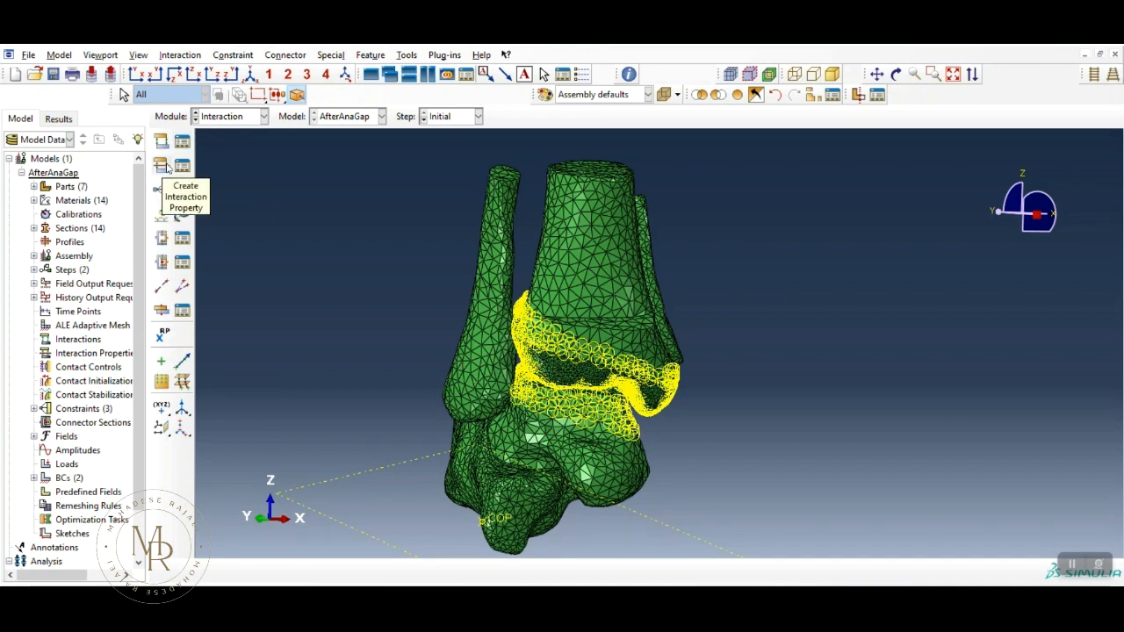
Step: Create a Contact interaction property with penalty-friction tangential behaviour
left_click(161, 165)
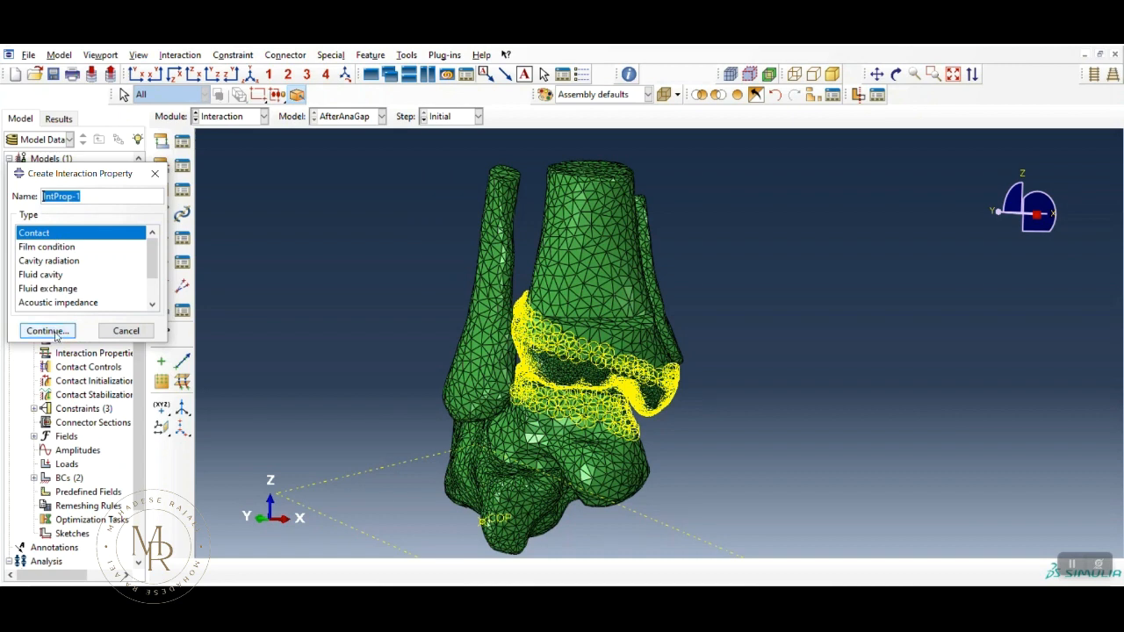
left_click(47, 330)
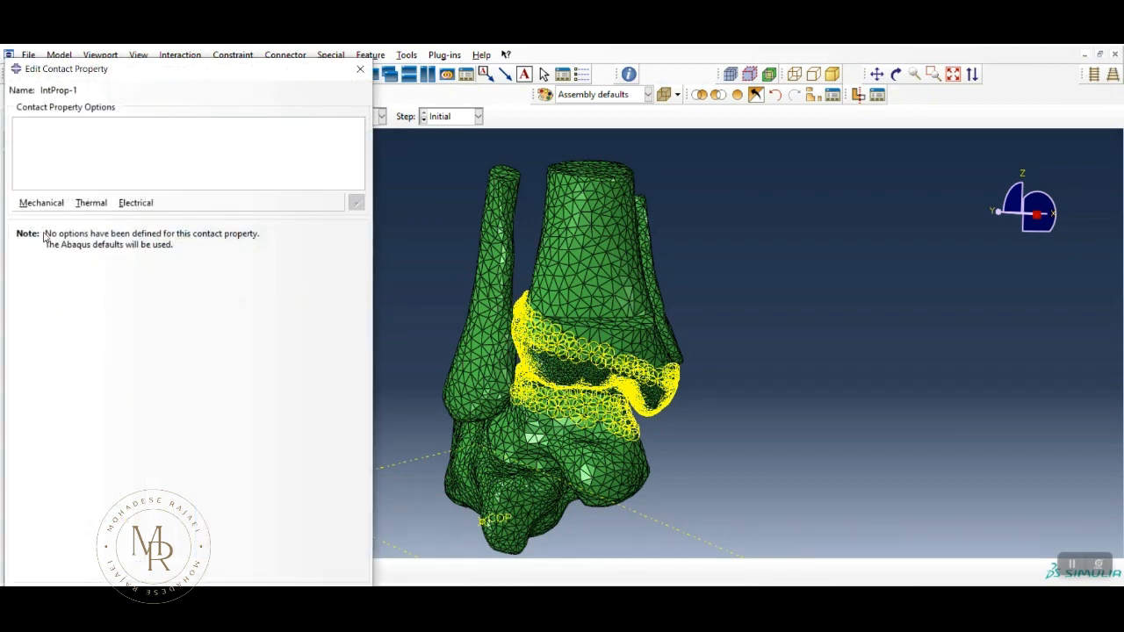
left_click(40, 202)
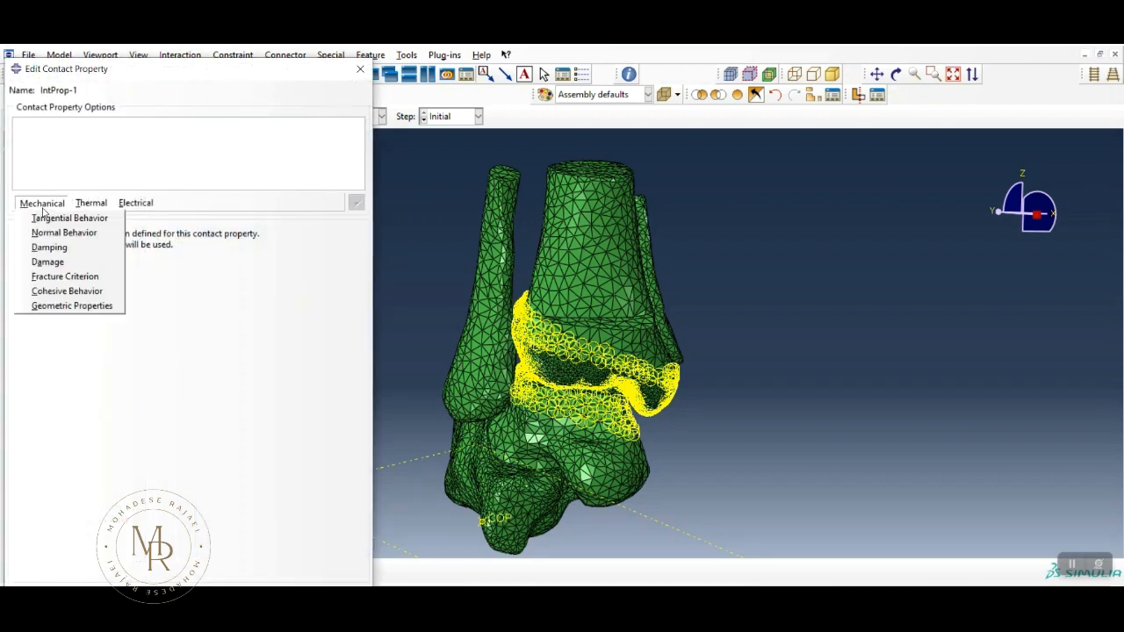
left_click(70, 218)
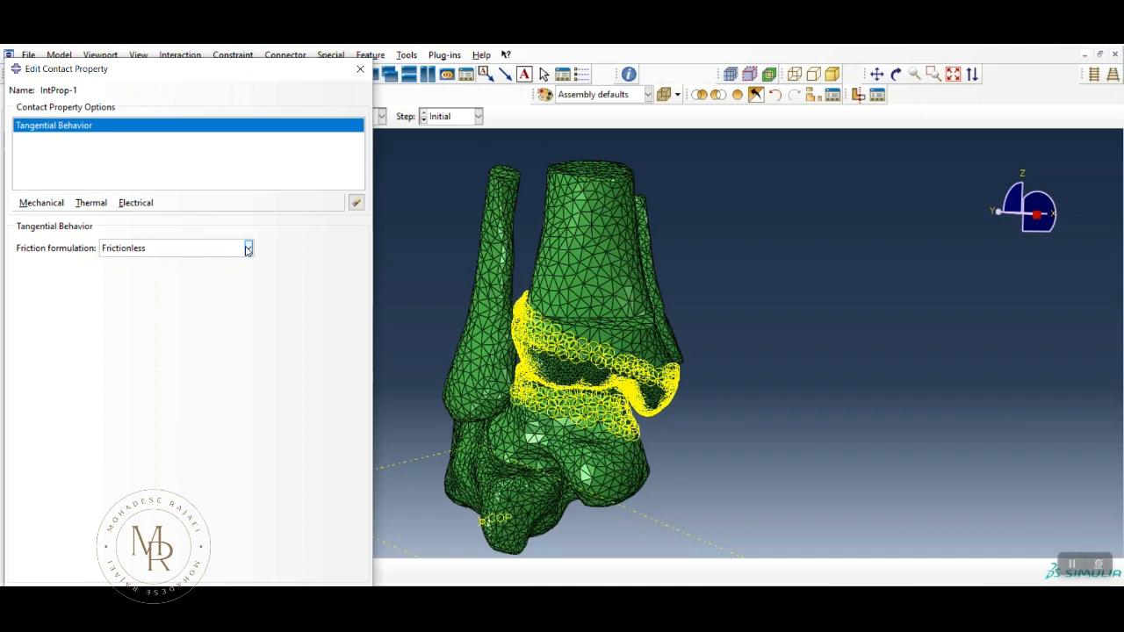
left_click(249, 247)
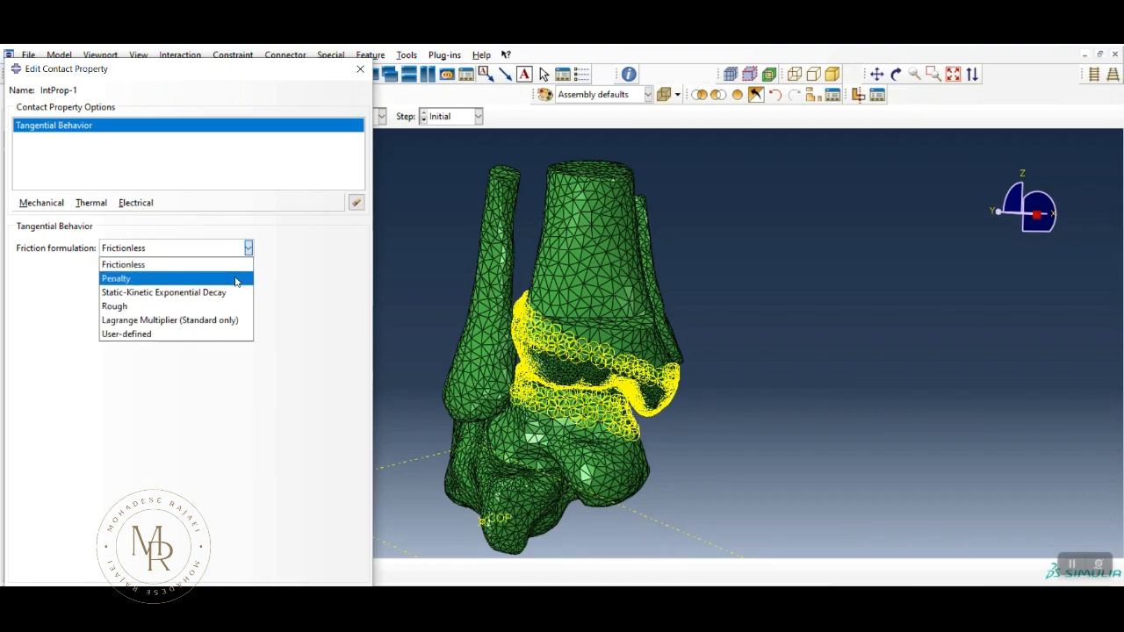
left_click(117, 279)
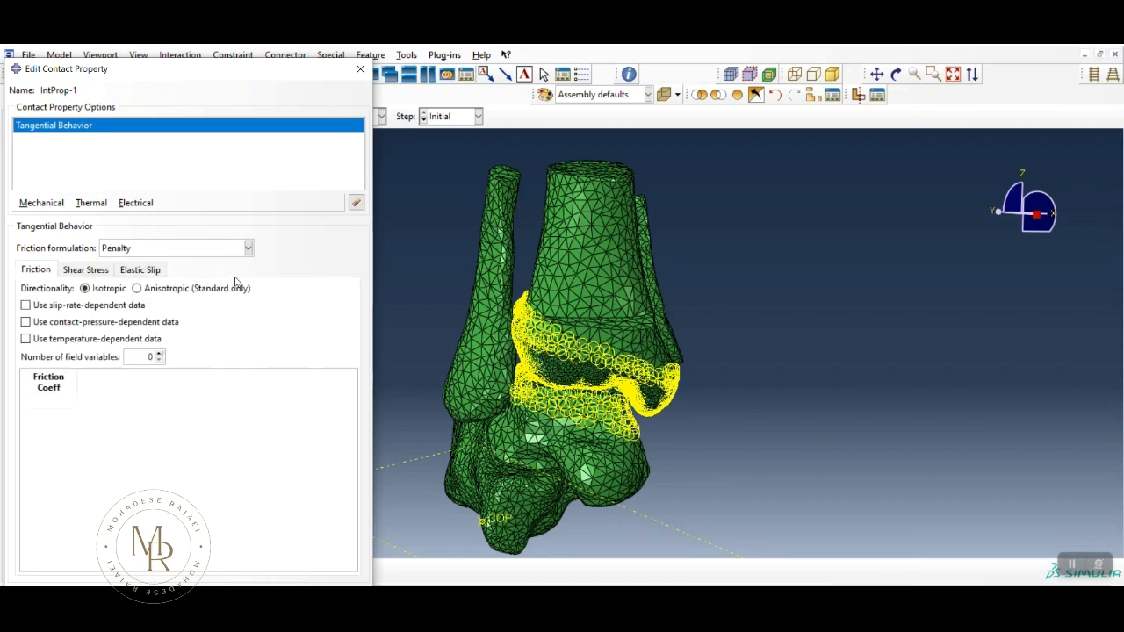
left_click(248, 248)
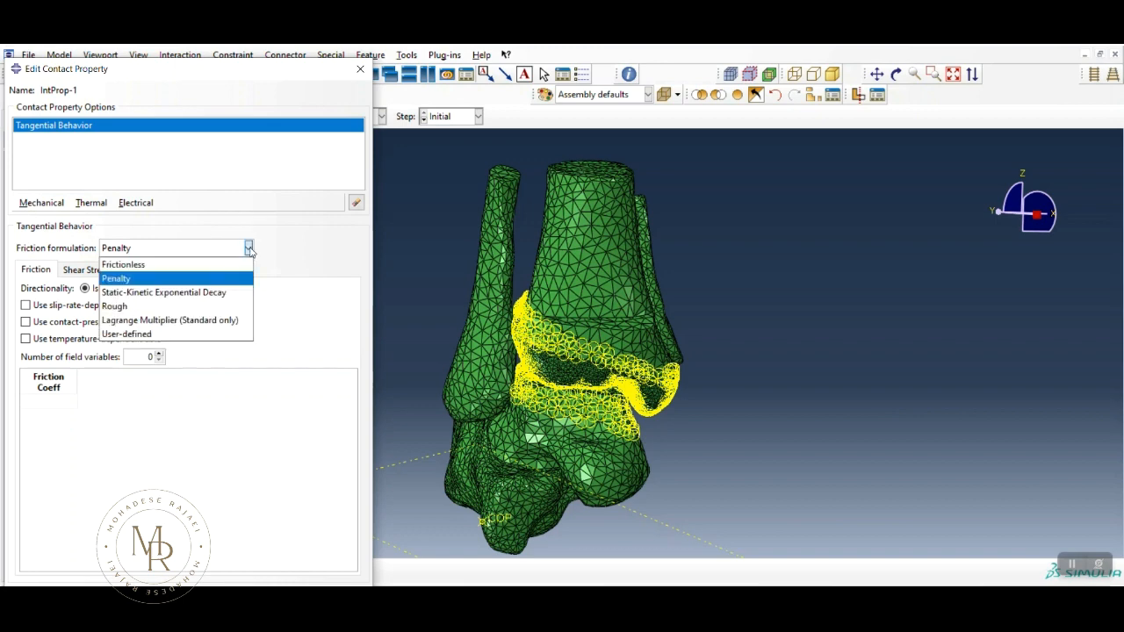
left_click(122, 265)
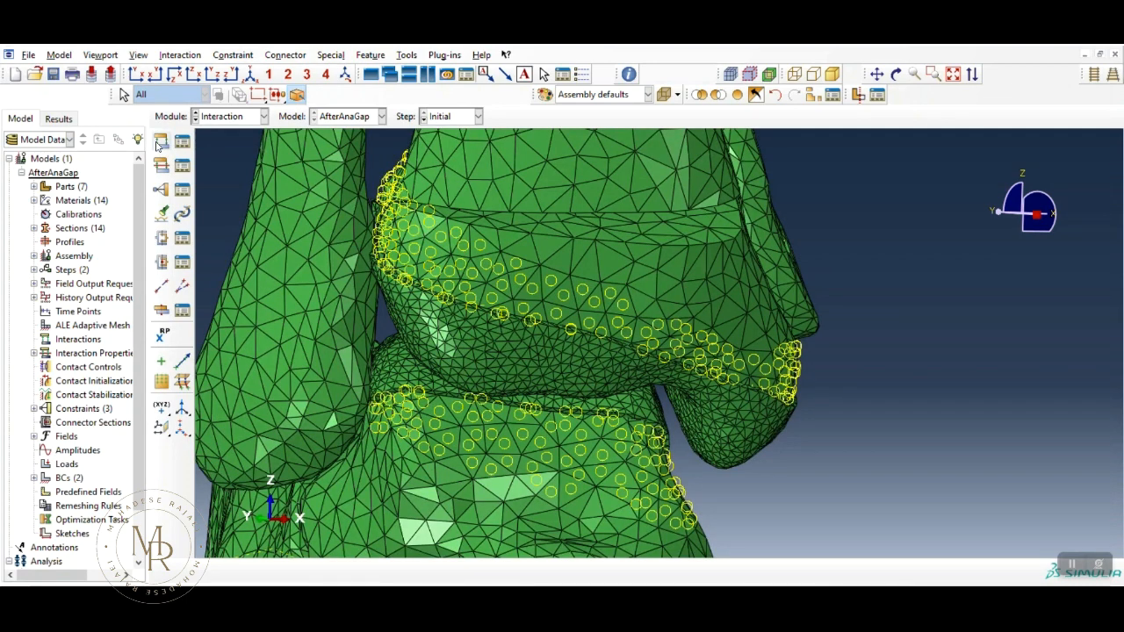
Step: Begin a new interaction for the cartilage contact
left_click(162, 140)
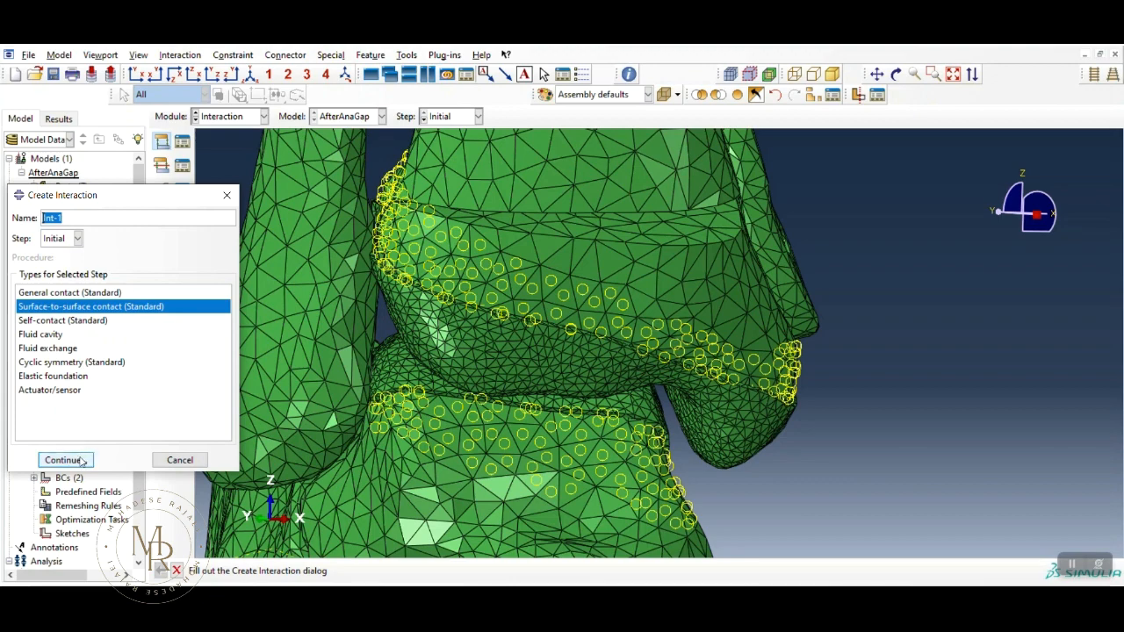
Step: Make it surface-to-surface contact with lower cartilage as master and upper cartilage as slave surface
left_click(62, 459)
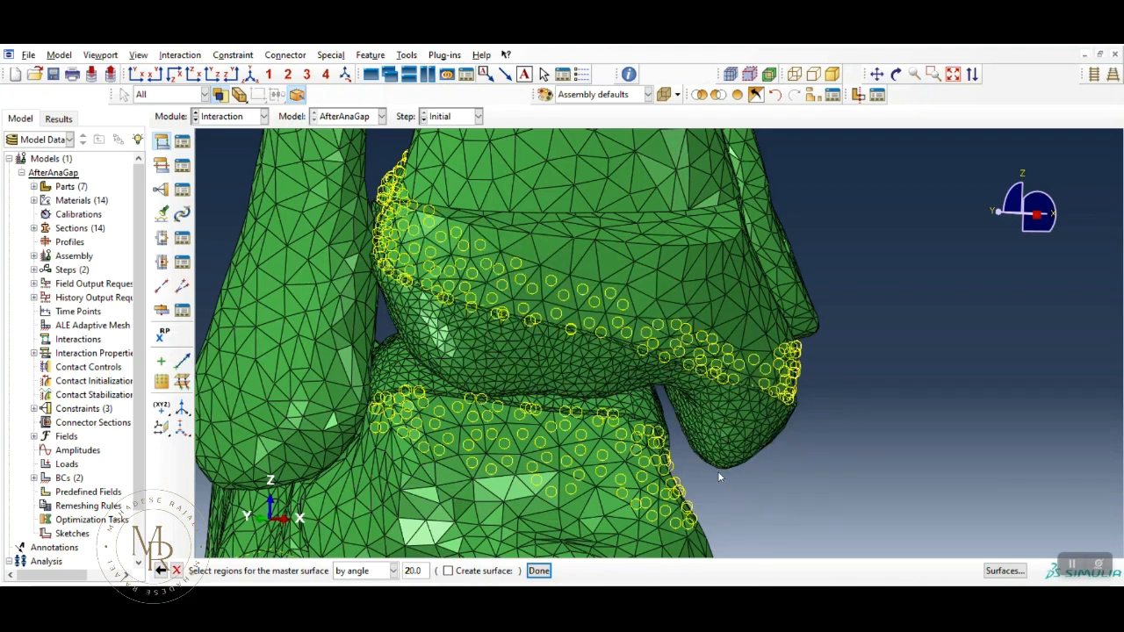
left_click(572, 345)
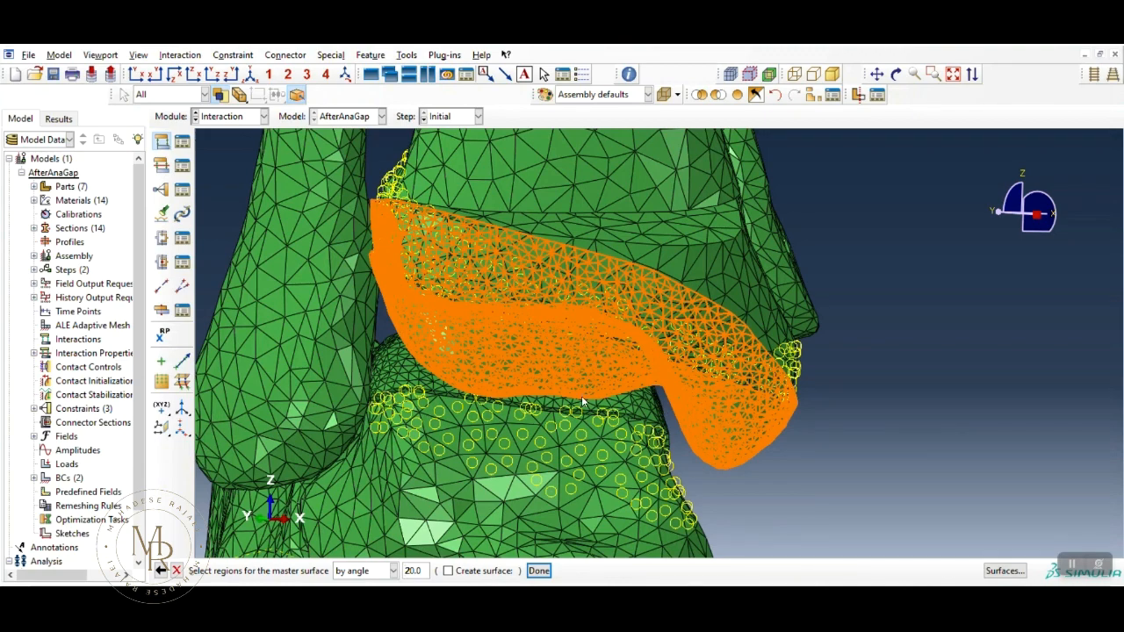
mouse_move(615, 372)
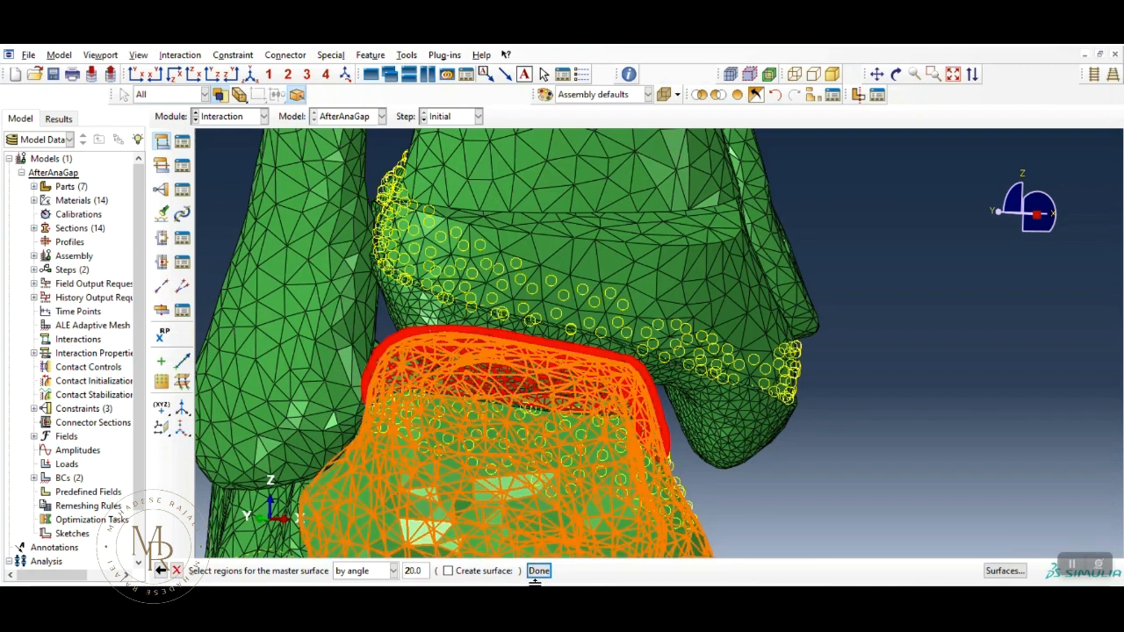
left_click(538, 571)
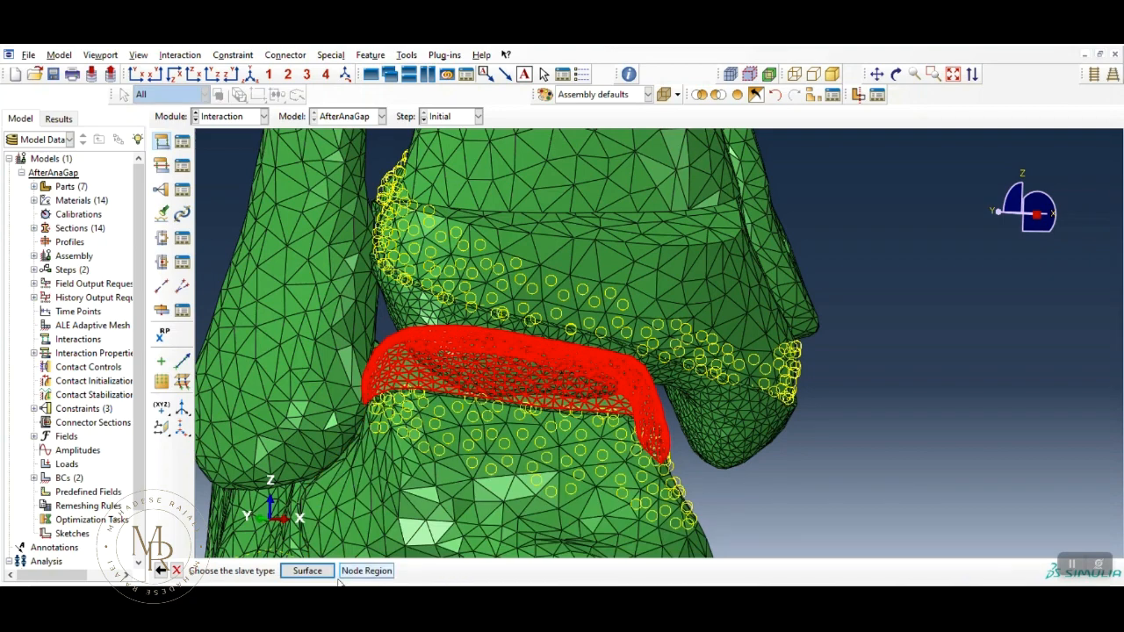
left_click(306, 570)
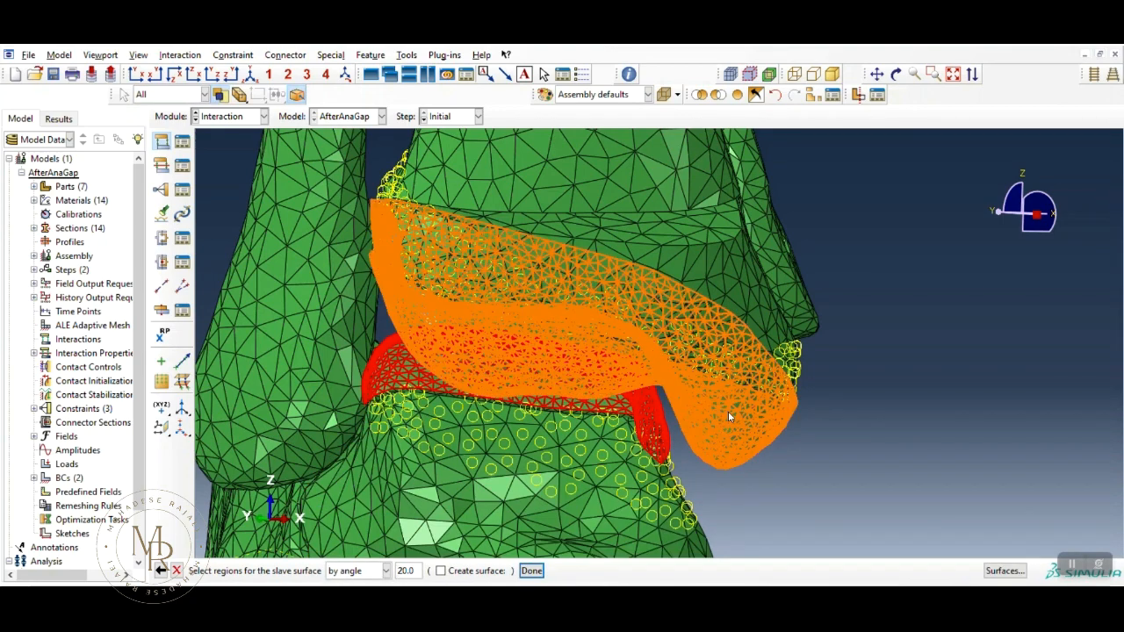
left_click(531, 571)
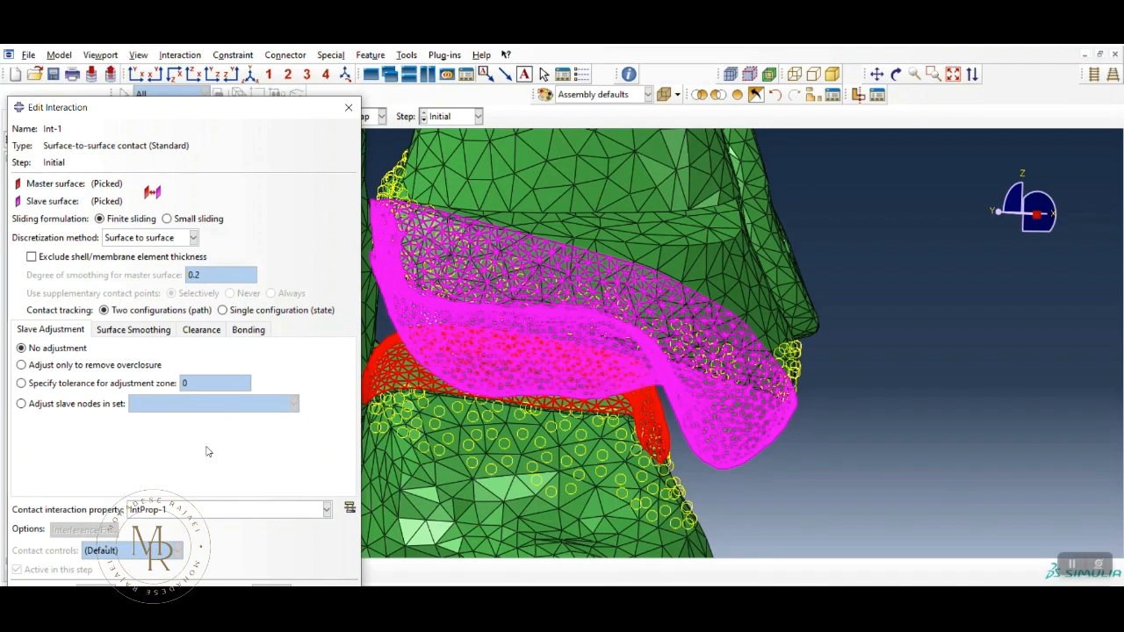
mouse_move(157, 522)
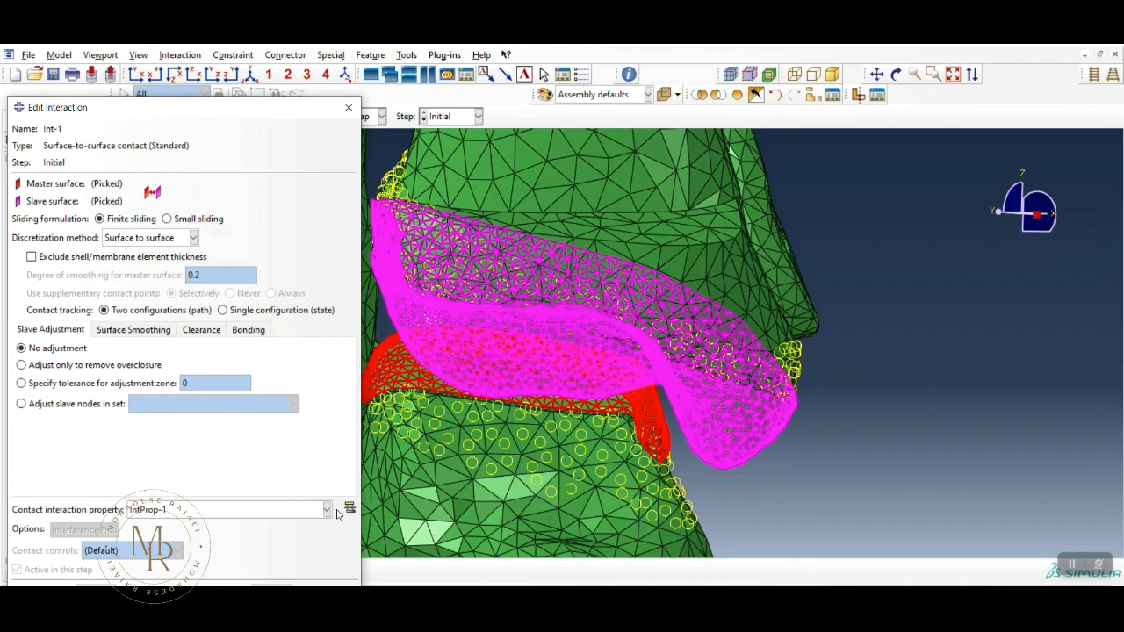
Step: Assign IntProp-1 as the contact property, then start and cancel a second interaction property
left_click(326, 509)
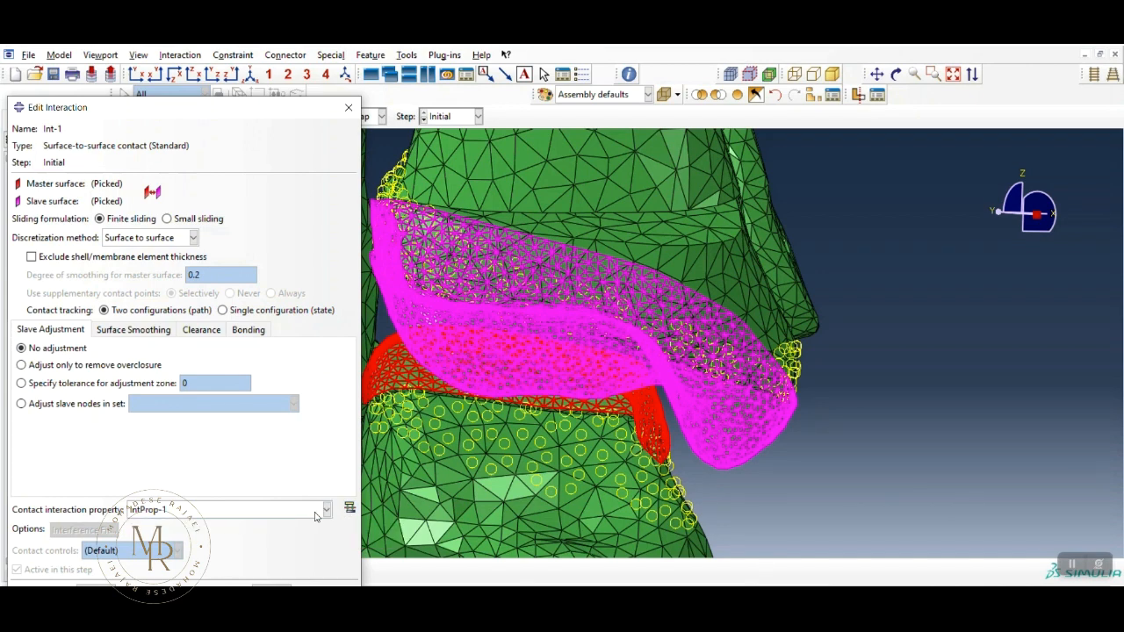
mouse_move(246, 207)
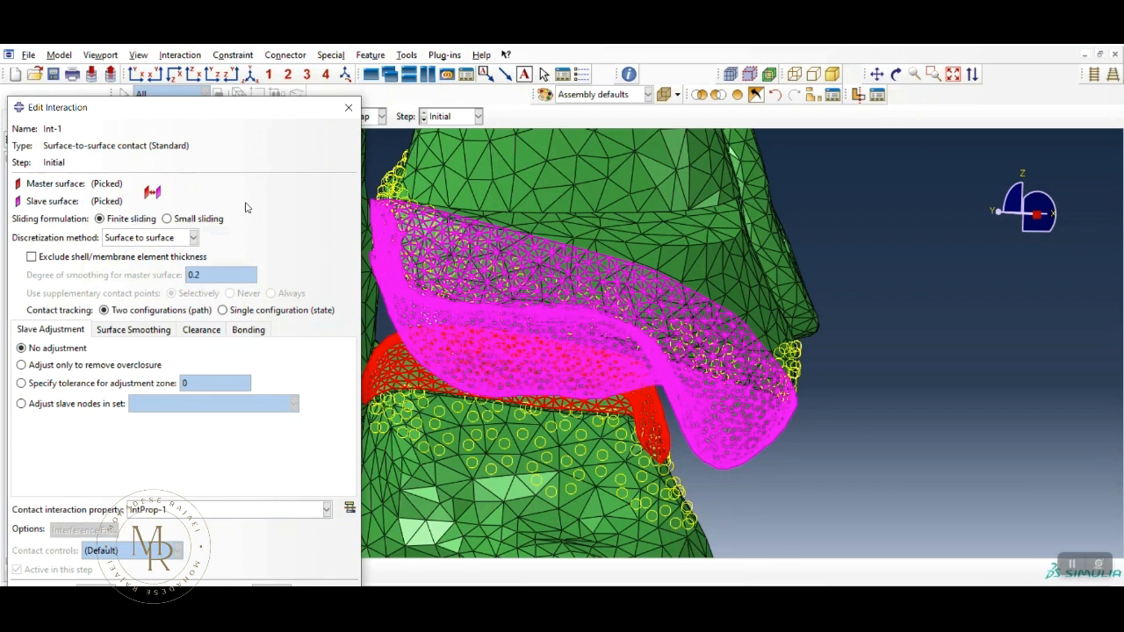
mouse_move(304, 432)
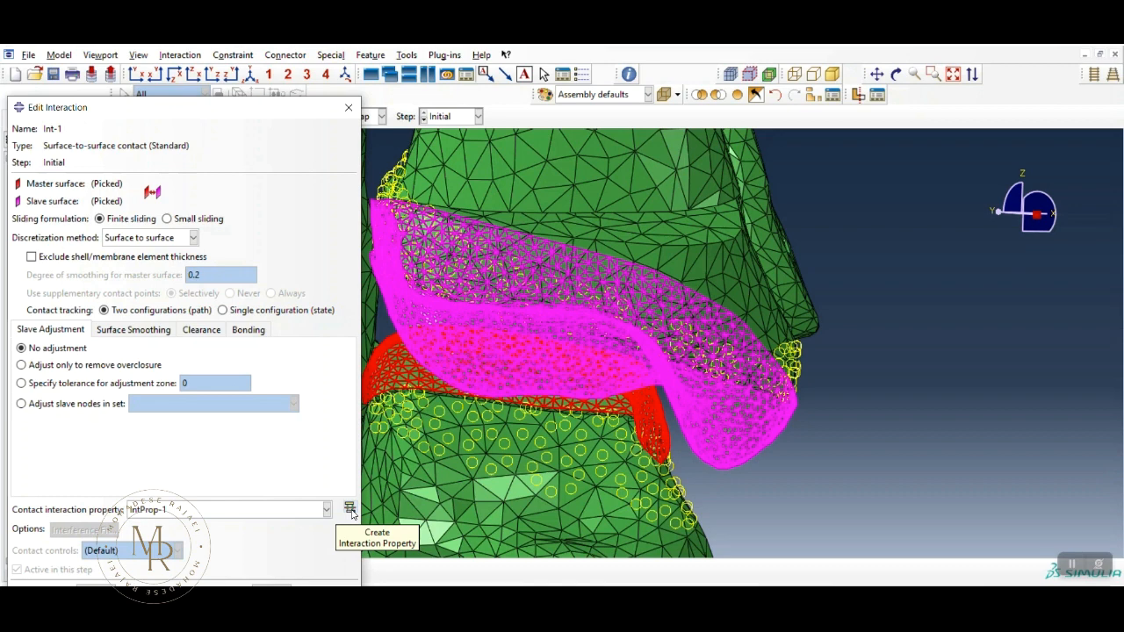
left_click(349, 510)
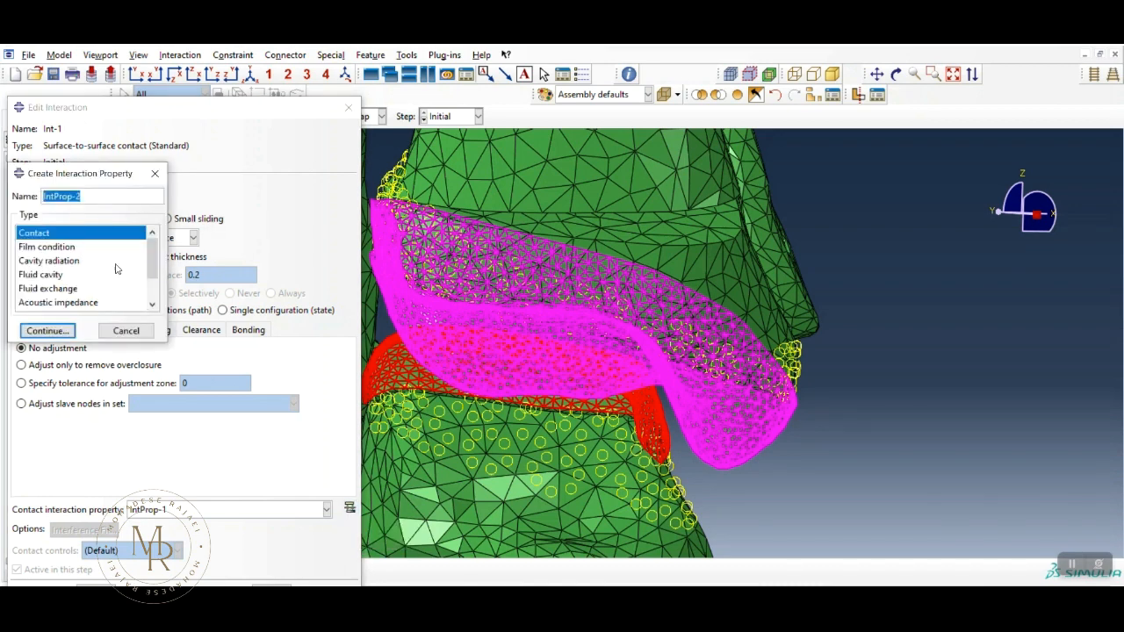
mouse_move(125, 330)
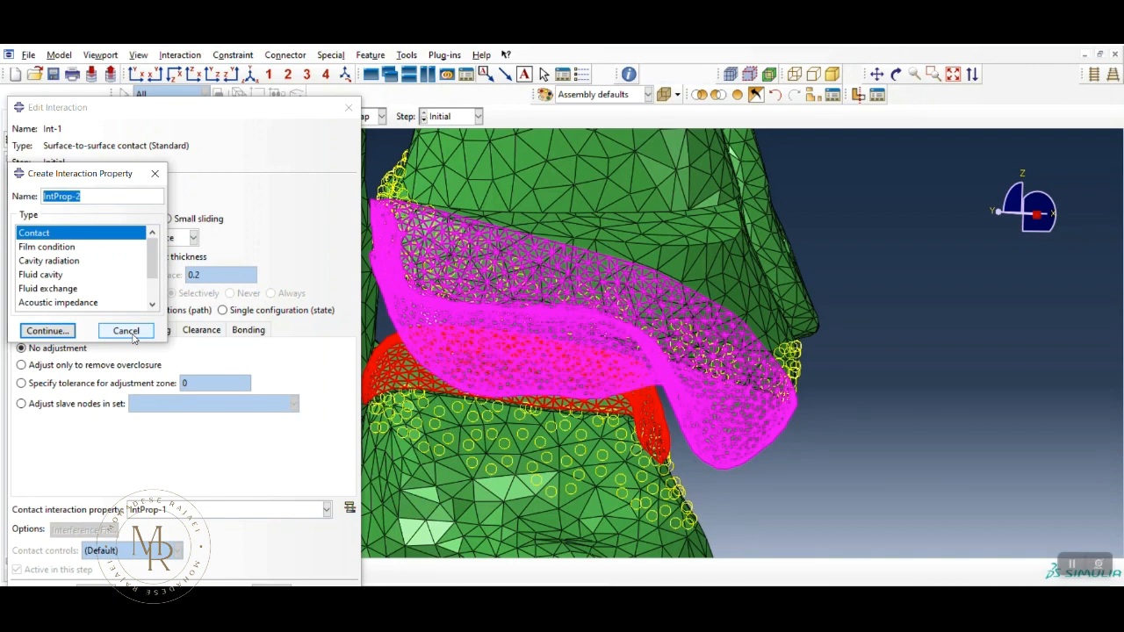
left_click(125, 330)
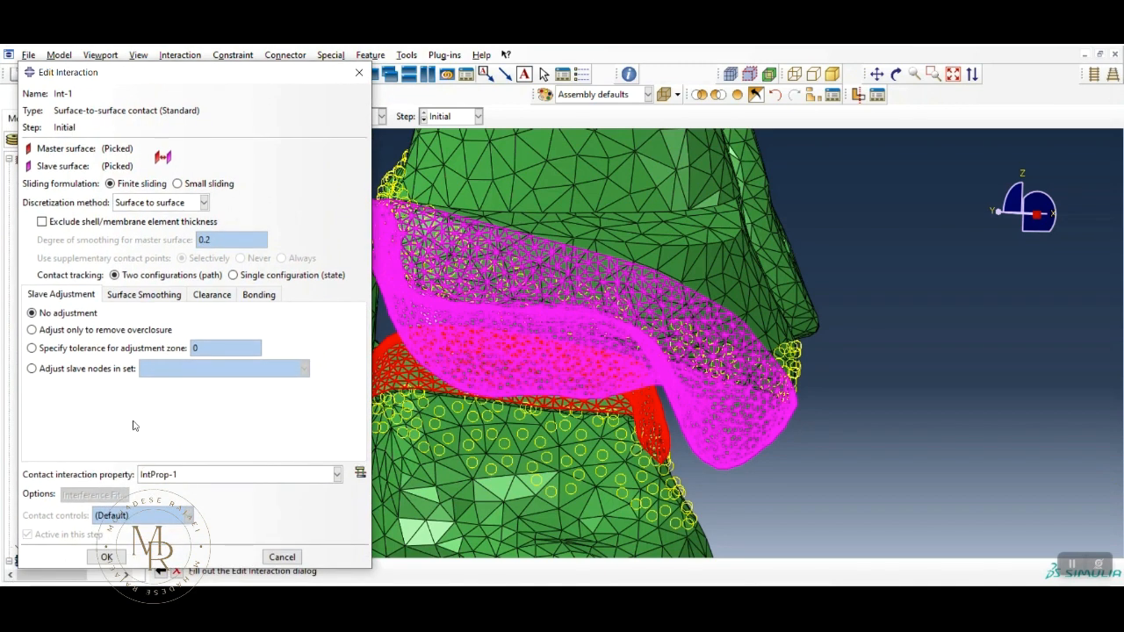
Step: In the Interaction Manager, suppress Int-1 and then resume it
left_click(106, 556)
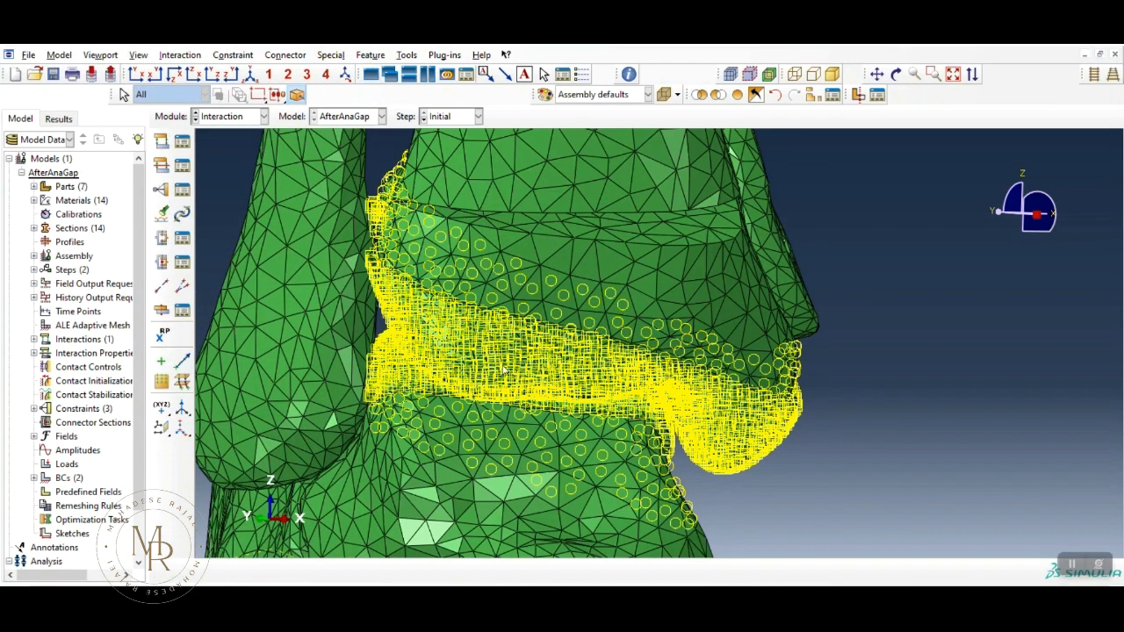
mouse_move(567, 373)
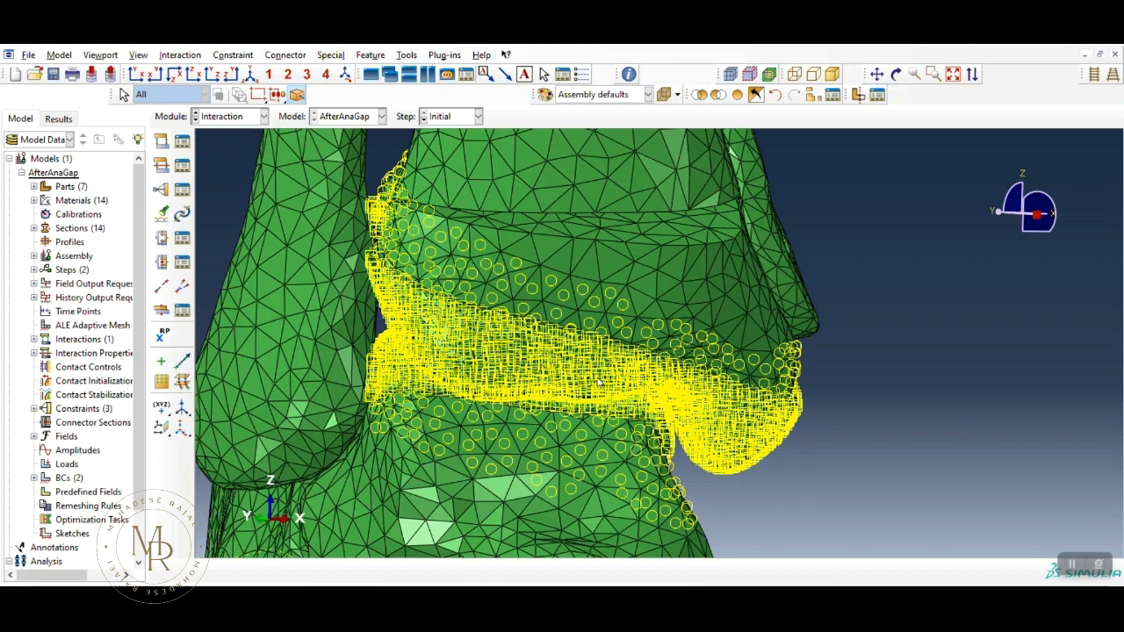
mouse_move(542, 288)
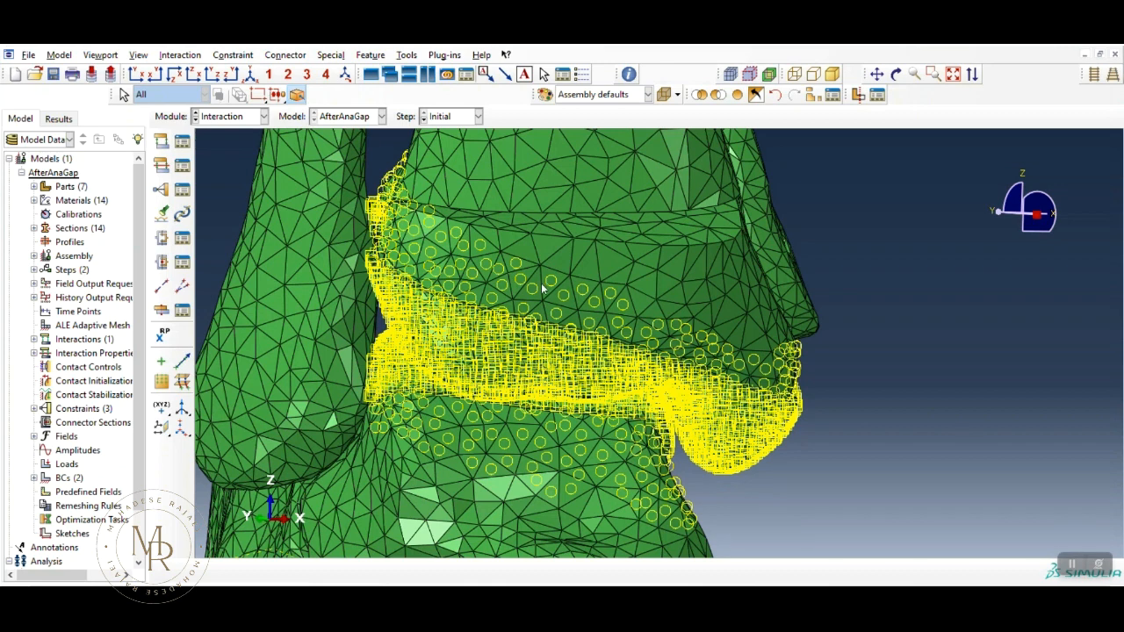
mouse_move(568, 344)
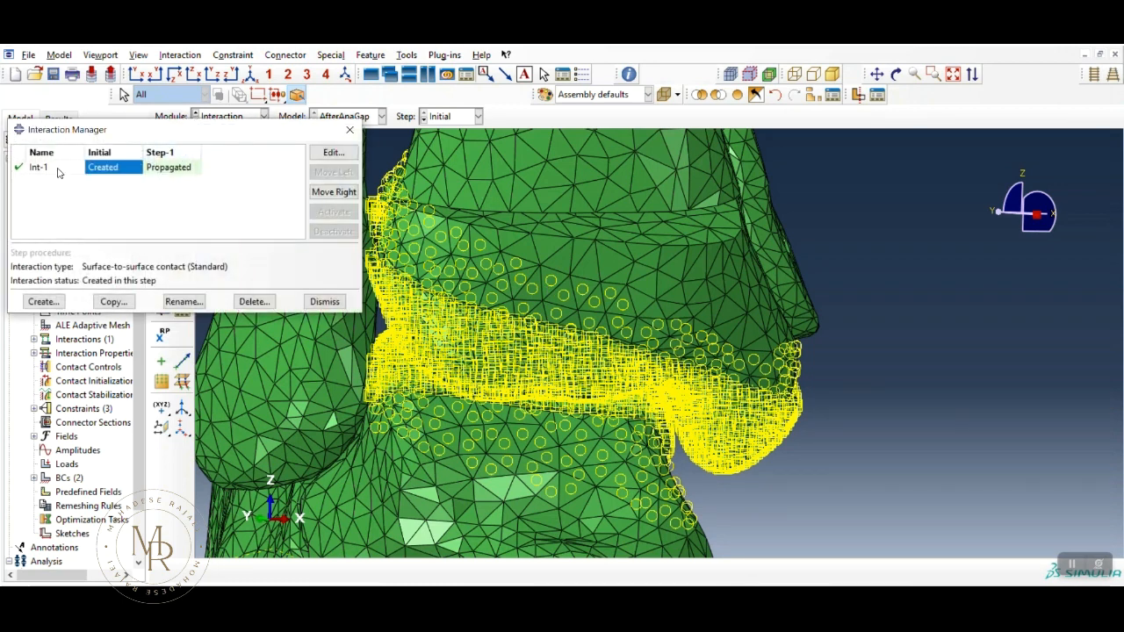
left_click(18, 166)
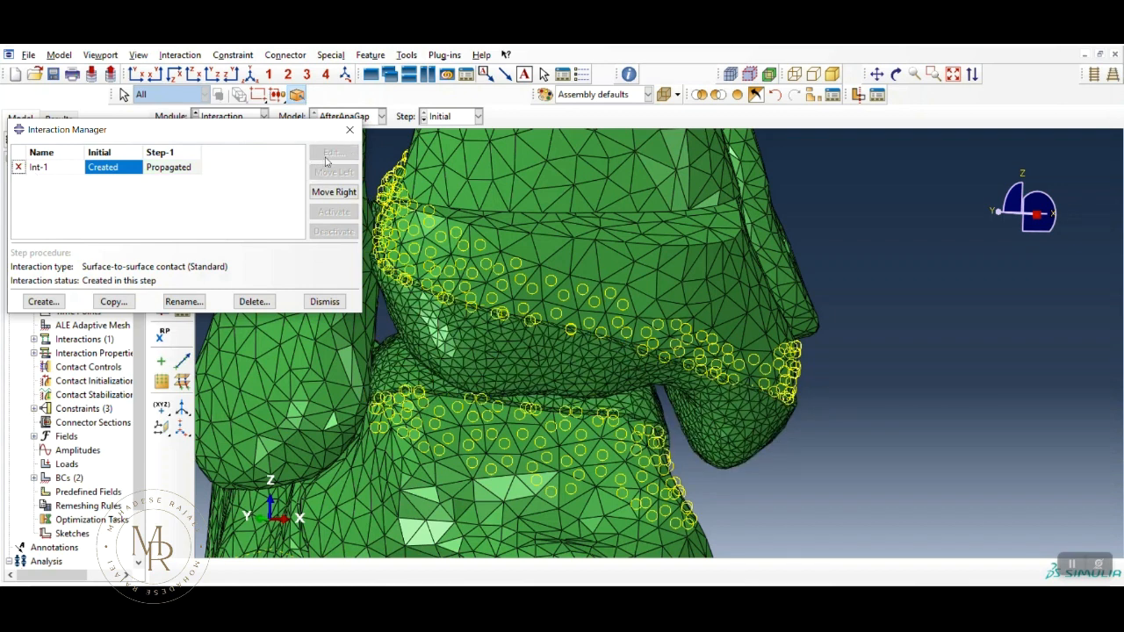
left_click(39, 167)
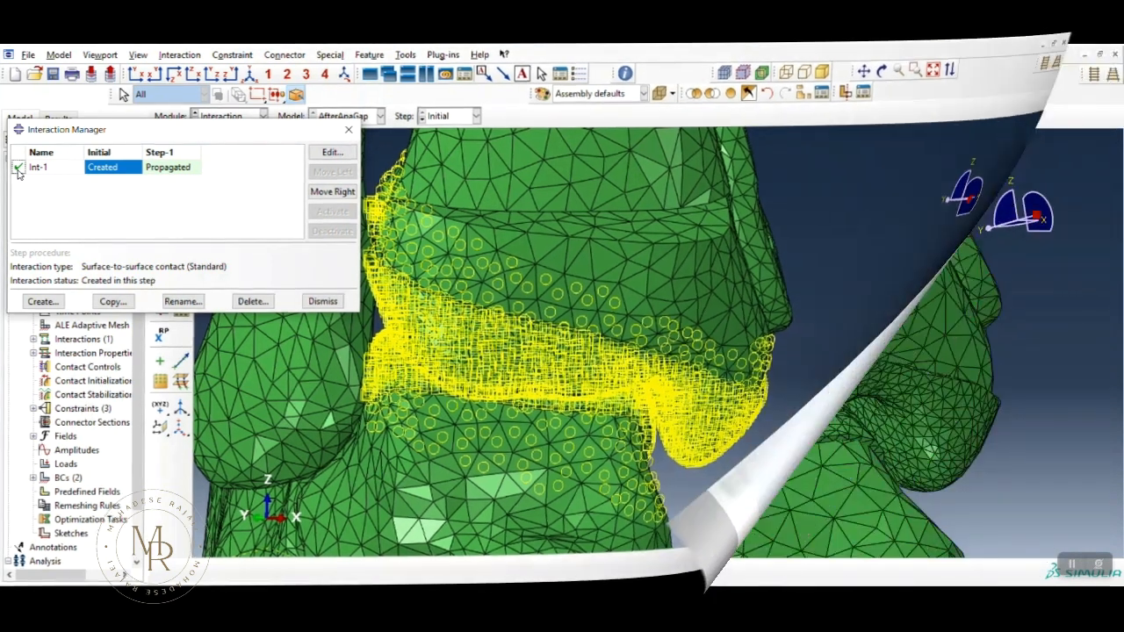
Step: Close the Interaction Manager and start a new spring from the Springs/Dashpots Manager
left_click(323, 301)
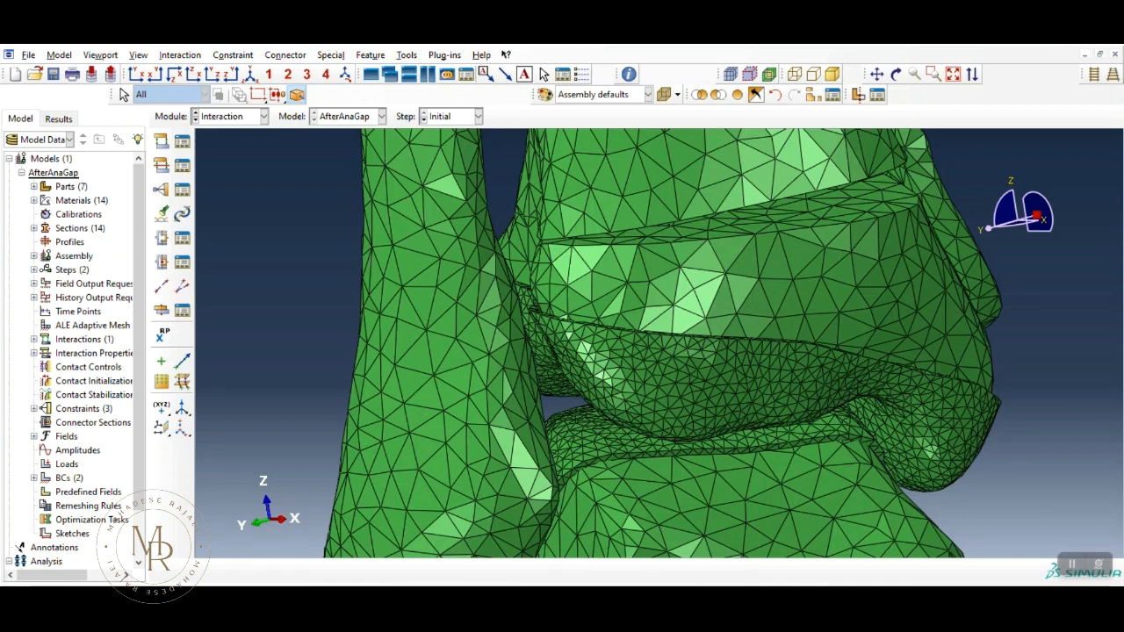
mouse_move(867, 478)
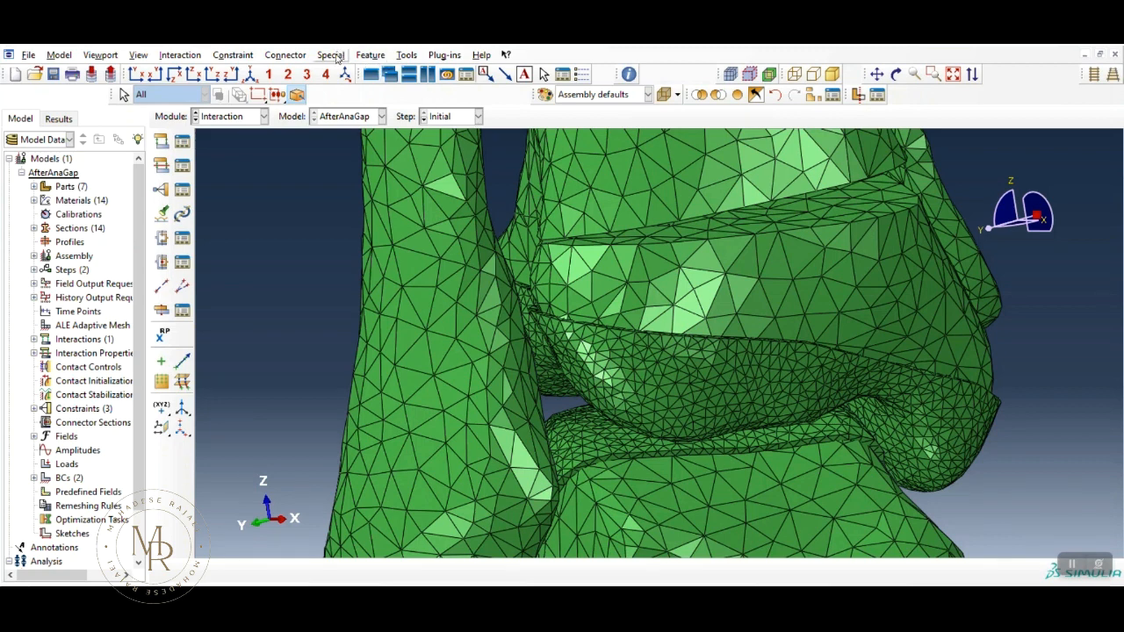
left_click(330, 54)
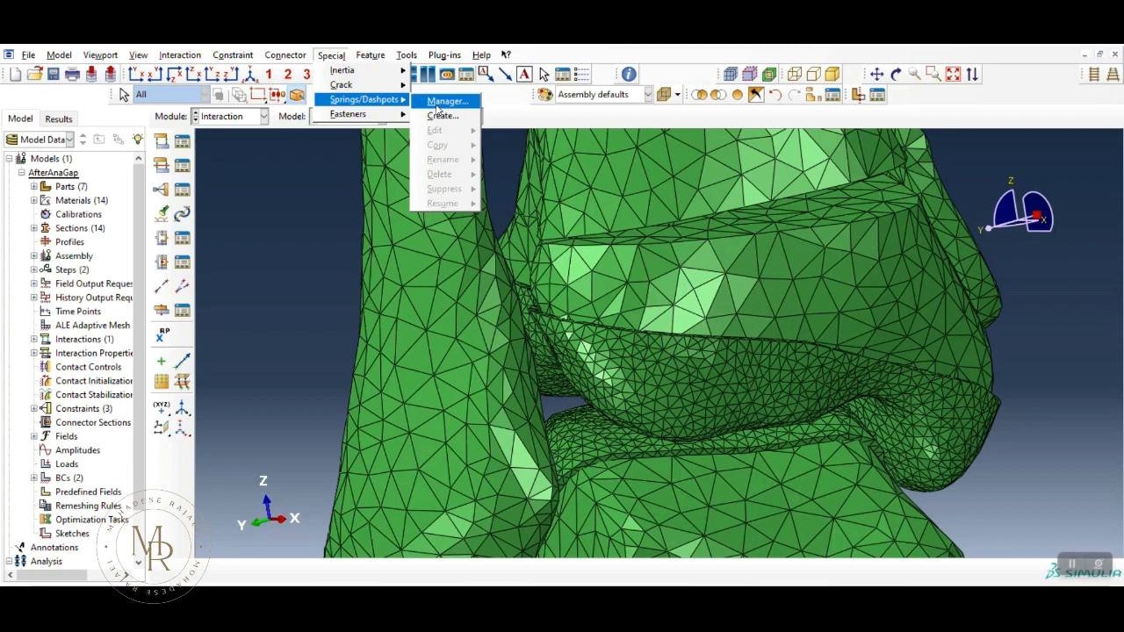
left_click(446, 100)
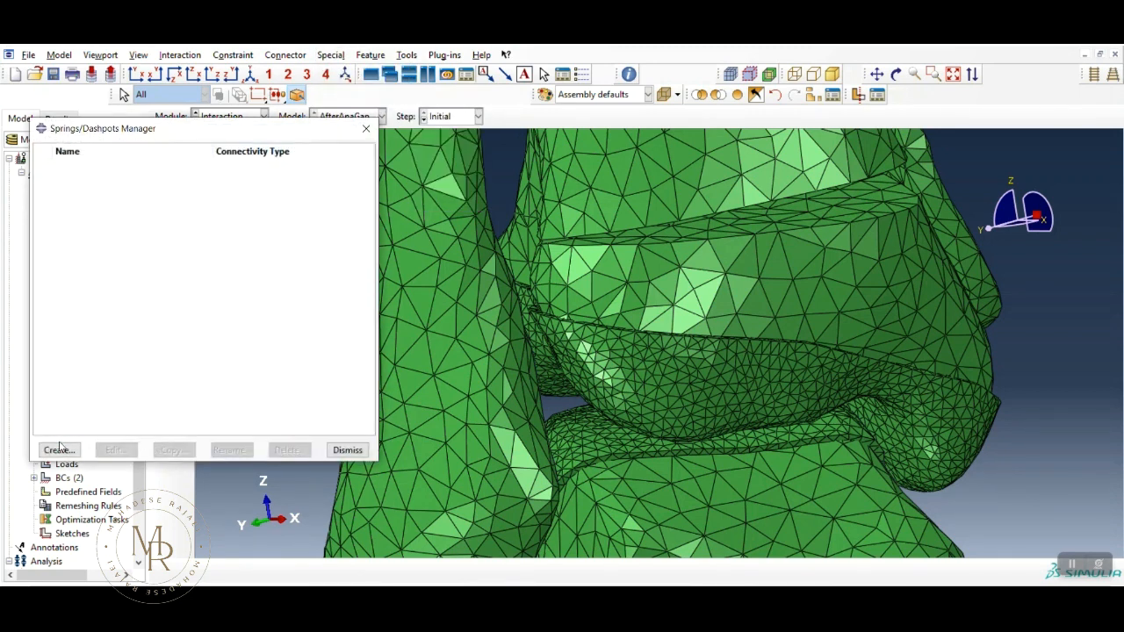
left_click(59, 449)
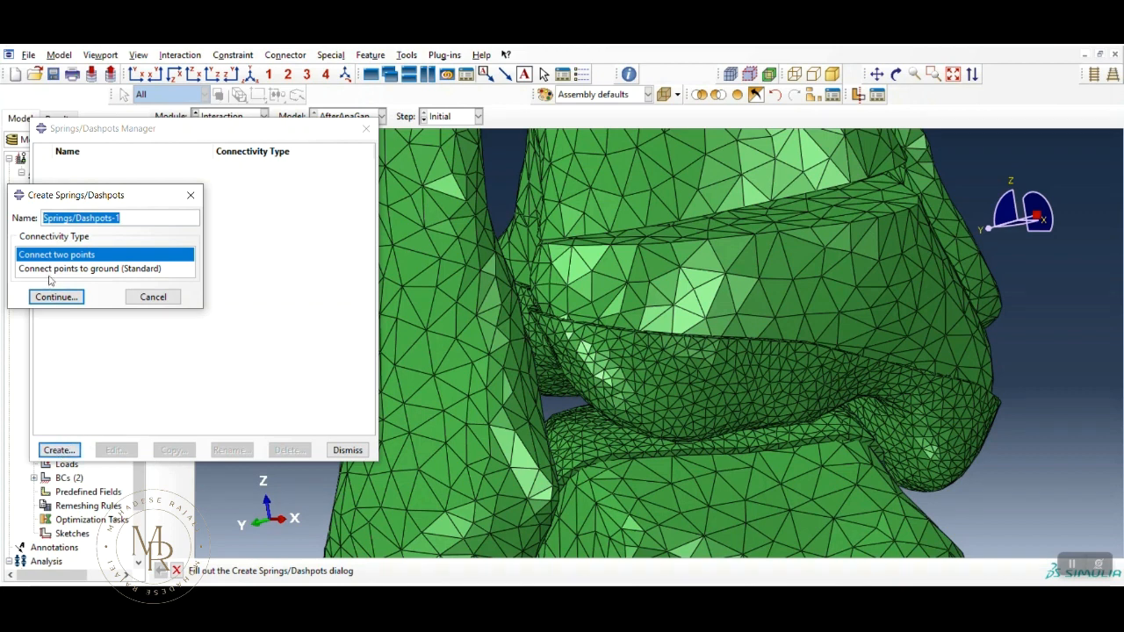
mouse_move(121, 279)
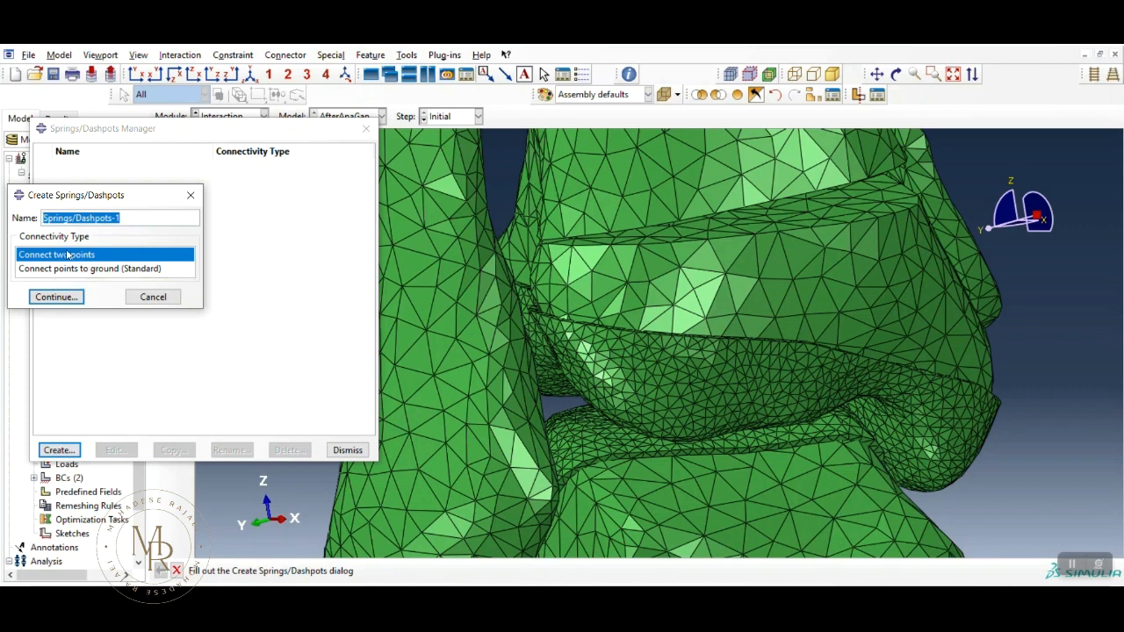
Step: Name the spring ATiFL, connecting two points, and continue to point picking
type("A")
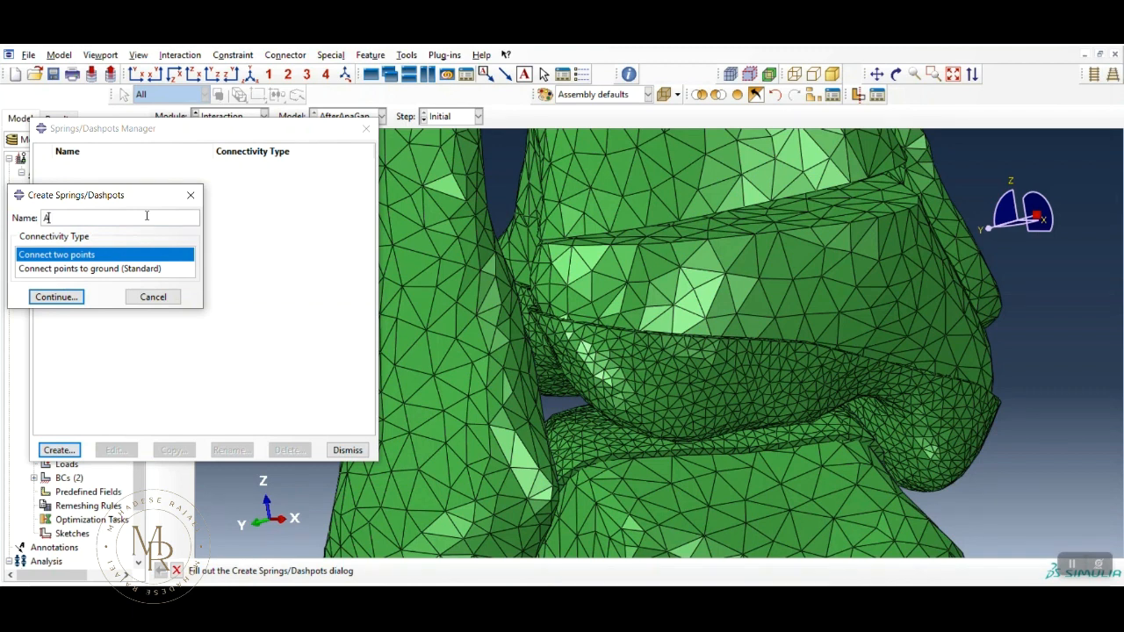
type("TiFL")
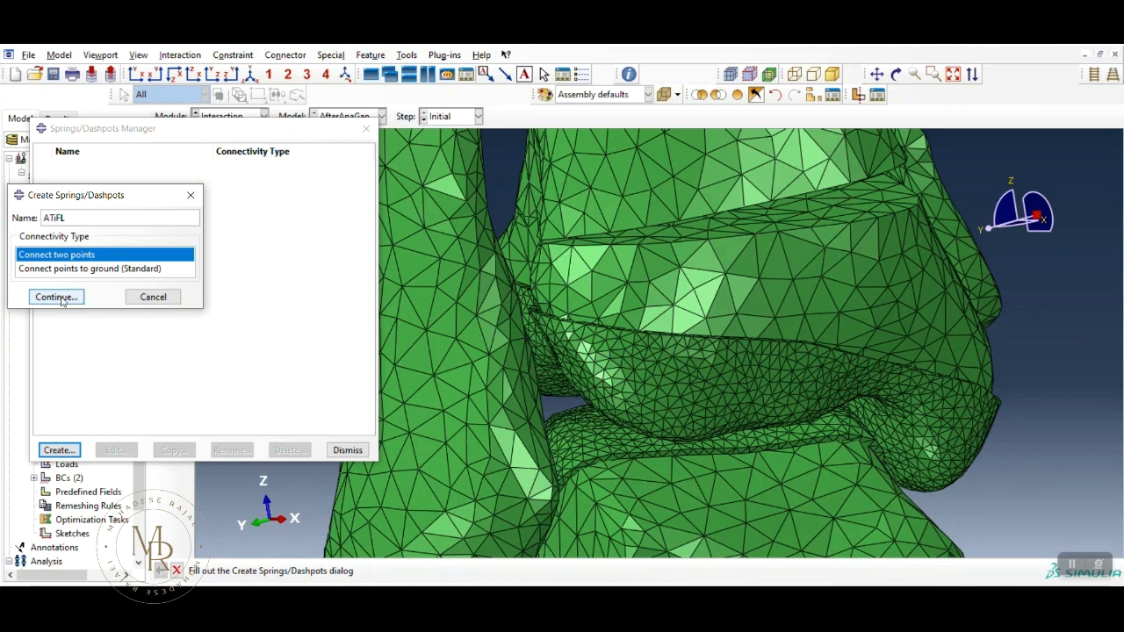
left_click(56, 297)
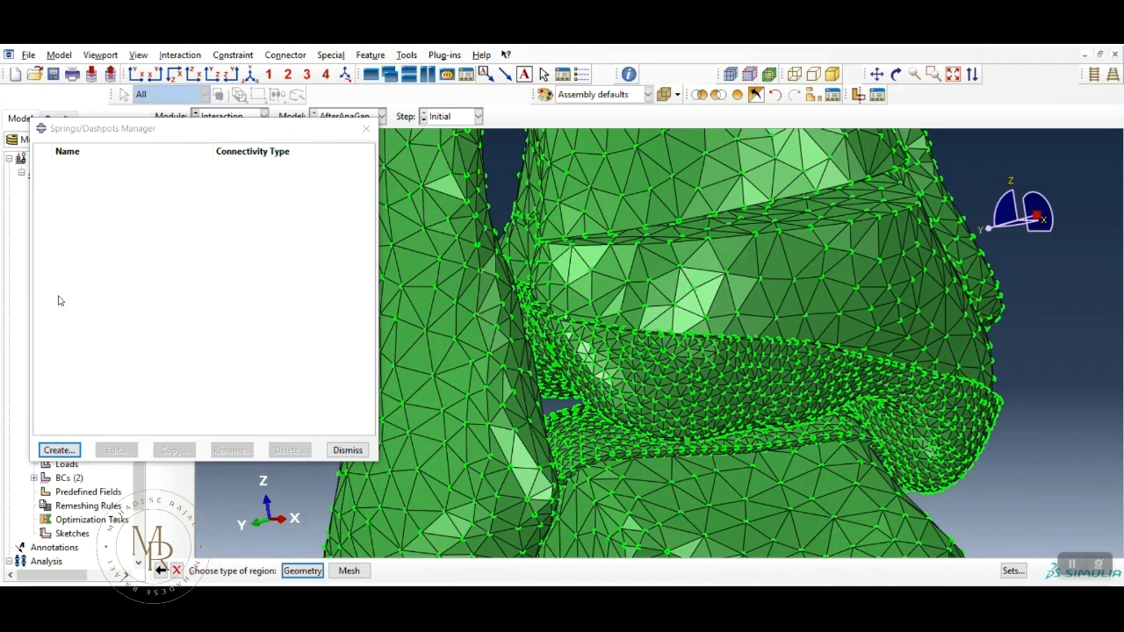
Step: Pick tibia and fibula mesh node pairs as the ATiFL spring end points and finish
left_click(58, 450)
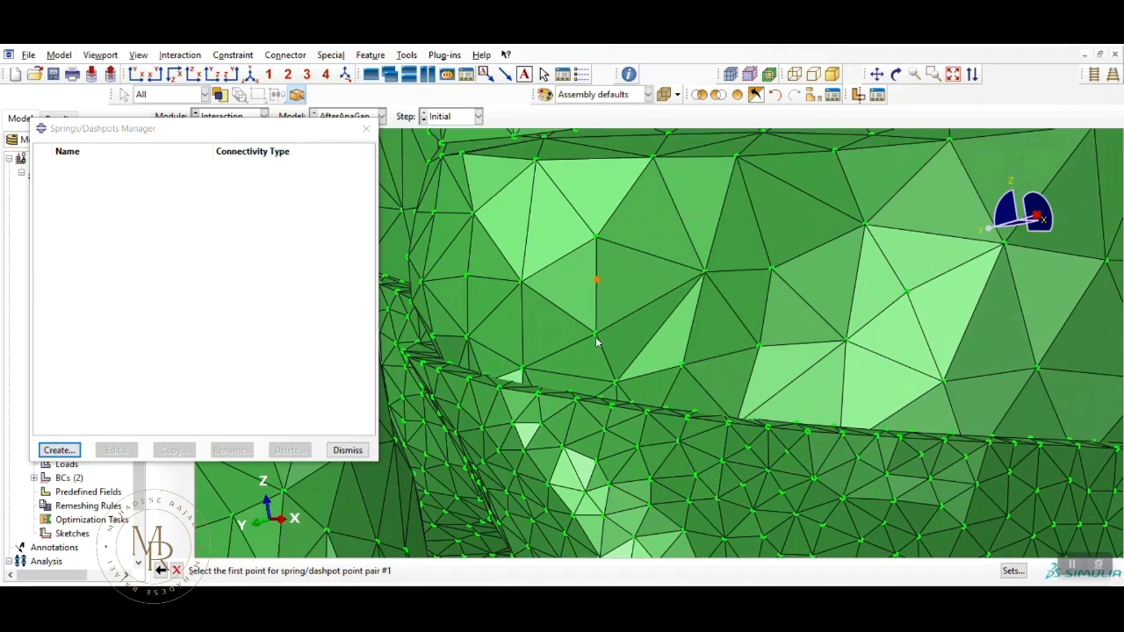
left_click(597, 281)
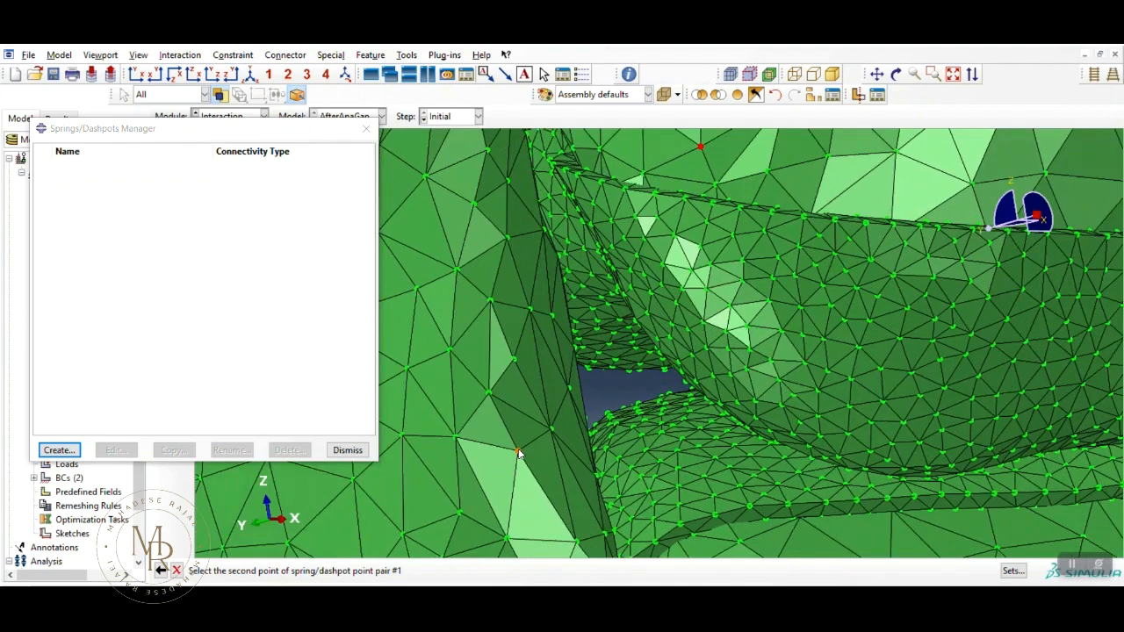
left_click(518, 453)
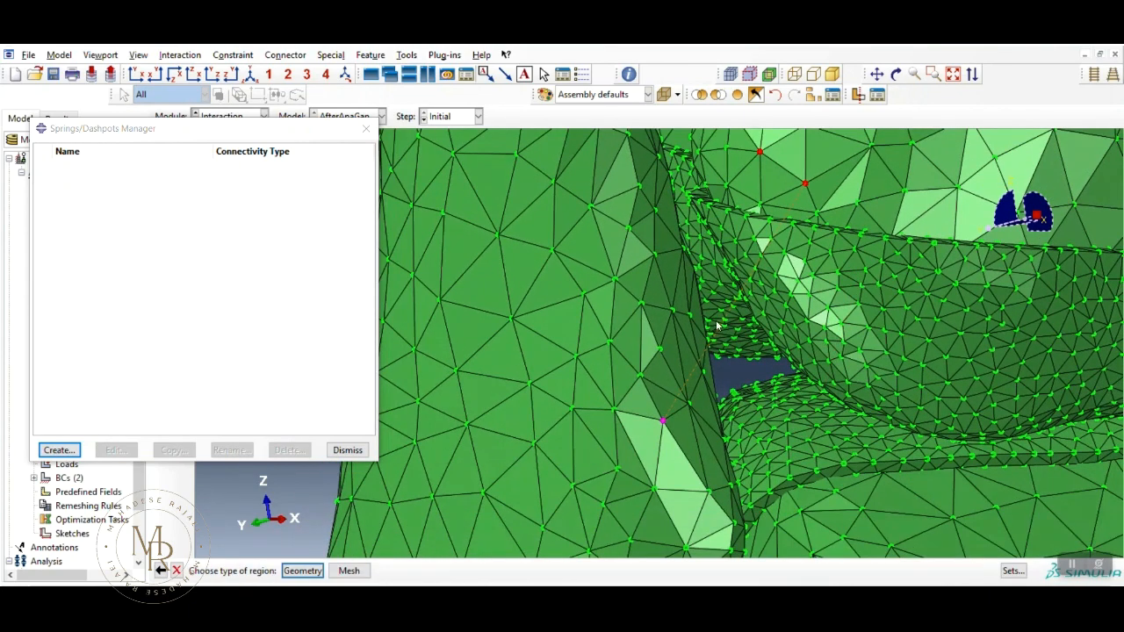
left_click(348, 570)
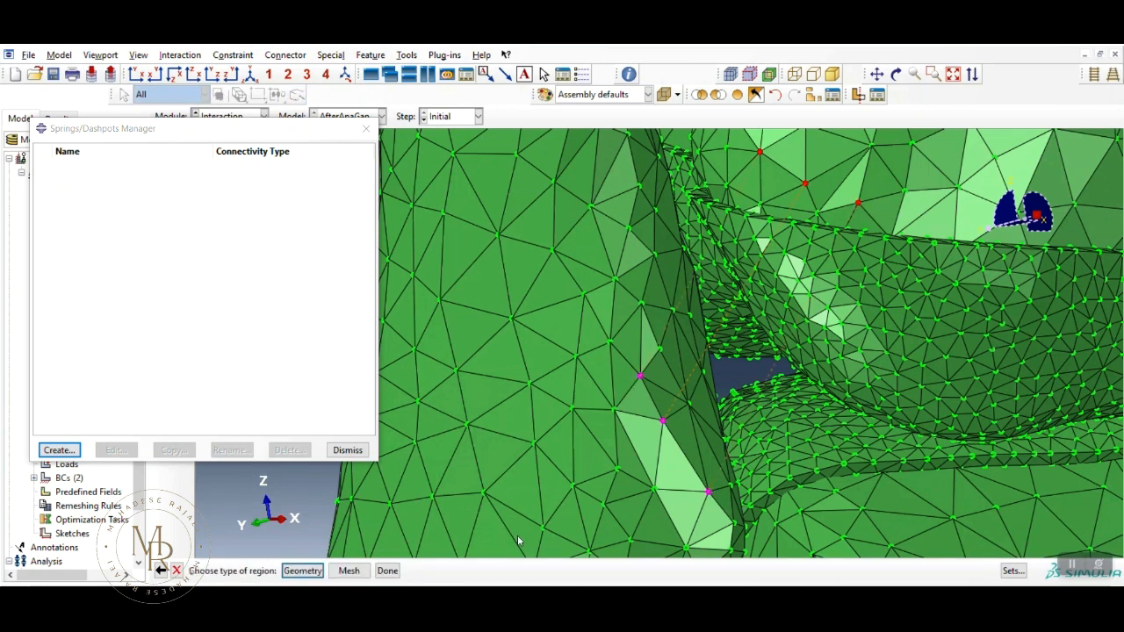
left_click(685, 406)
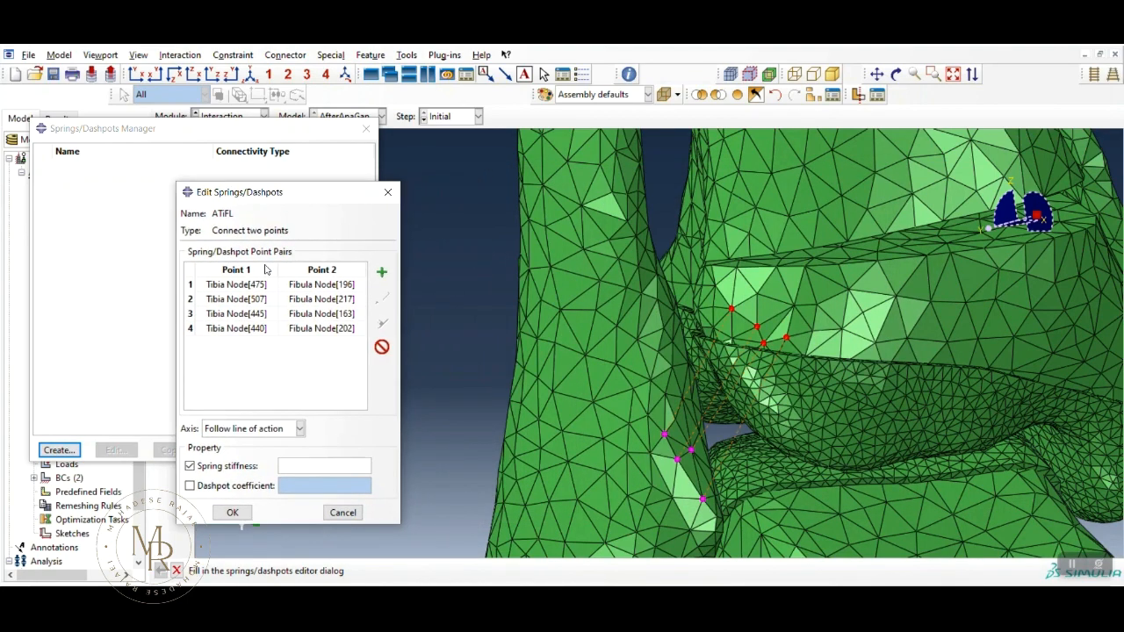
mouse_move(321, 327)
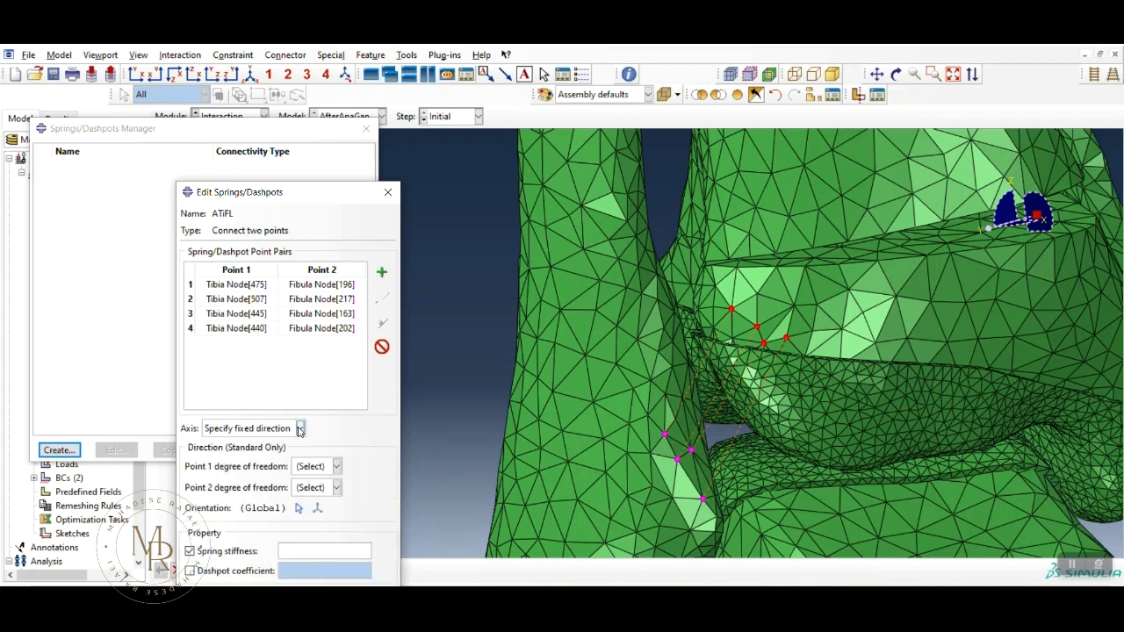
Step: Keep Follow line of action, enter stiffness 90 and create the ATiFL spring
left_click(301, 428)
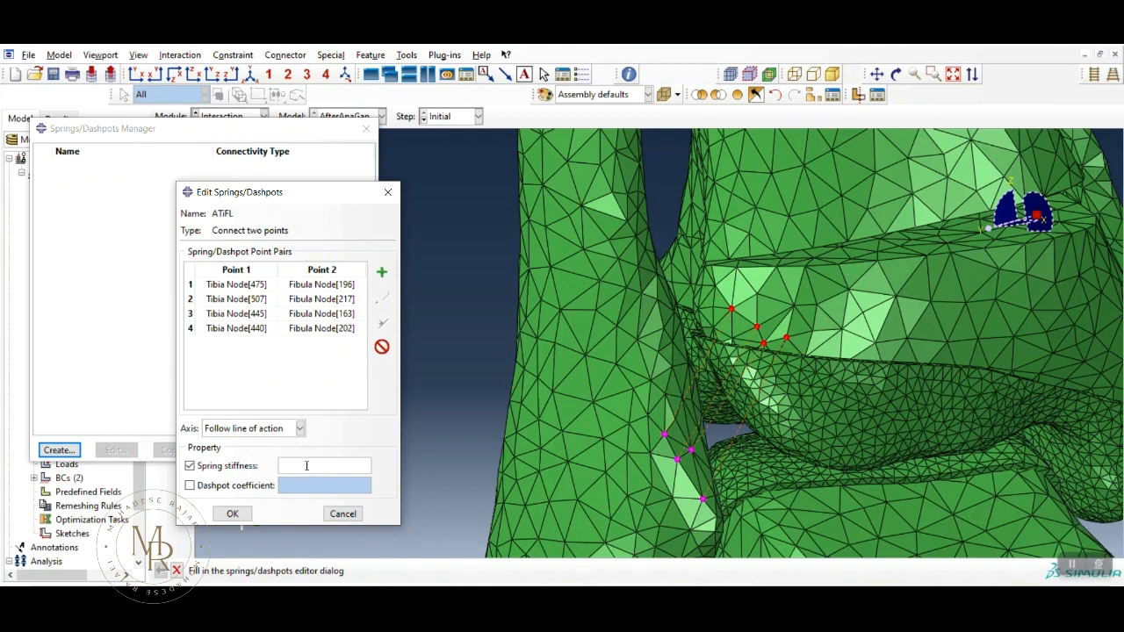
type("1")
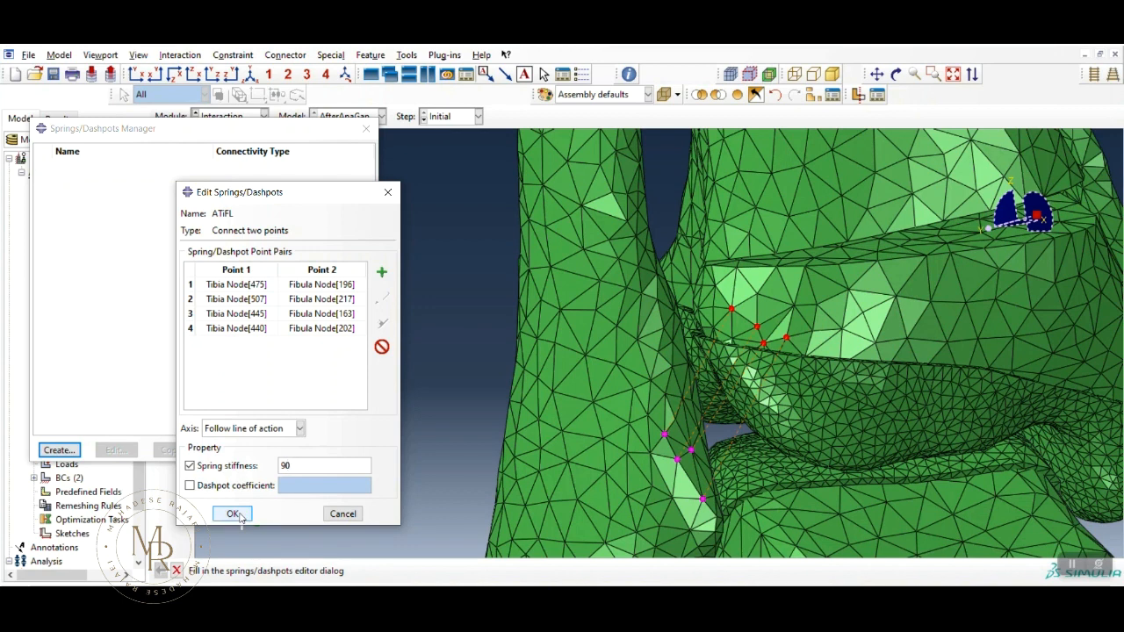
left_click(233, 514)
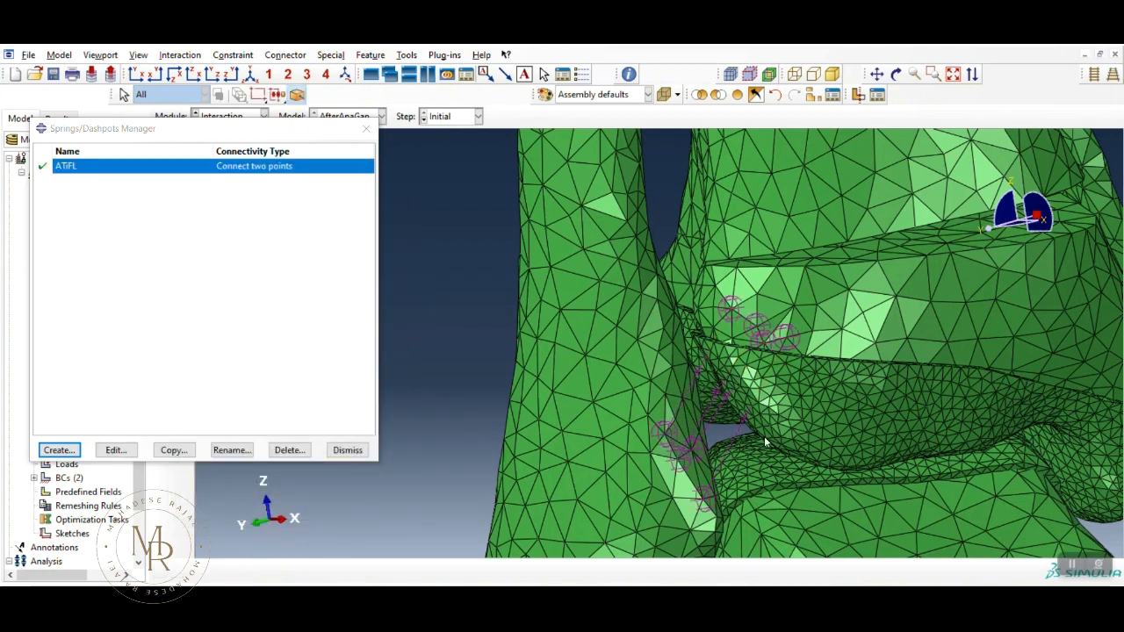
mouse_move(284, 136)
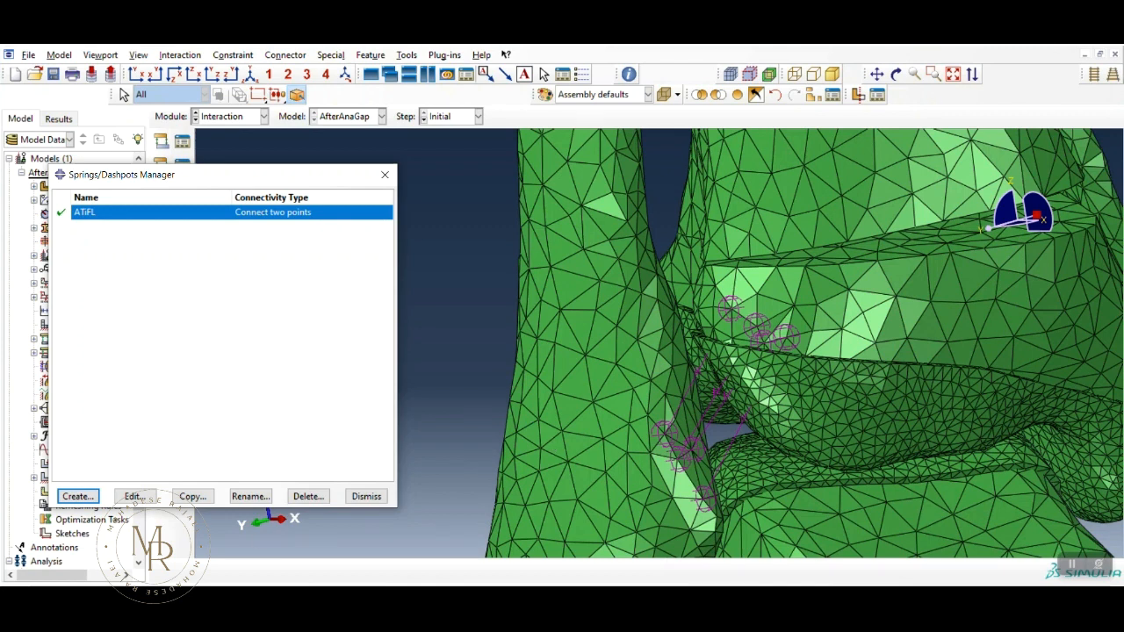
mouse_move(723, 315)
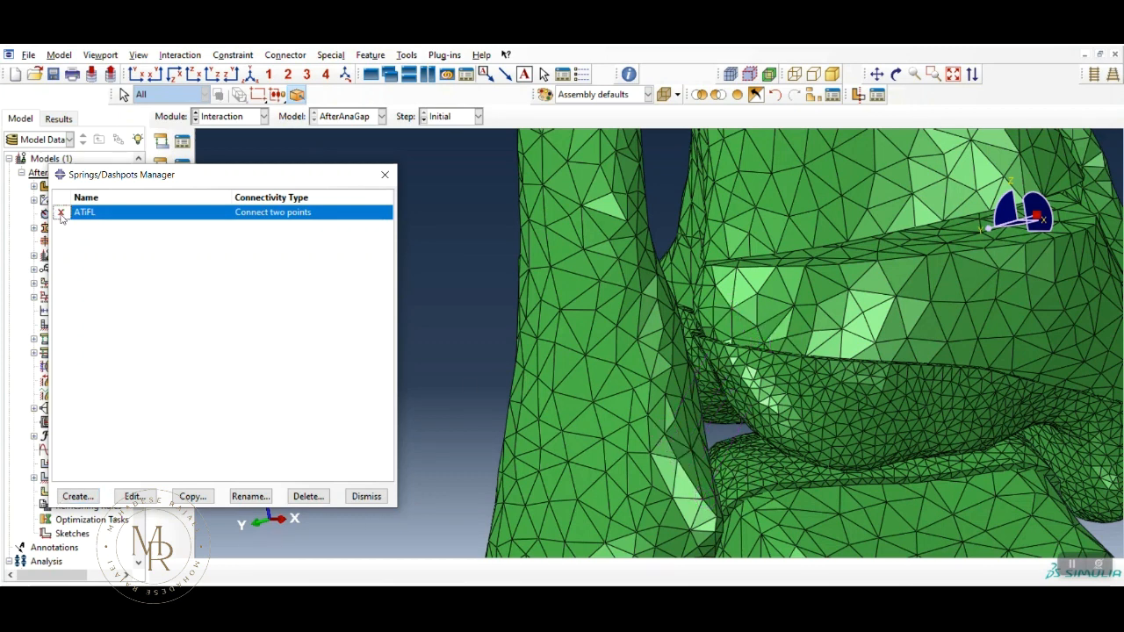
left_click(61, 213)
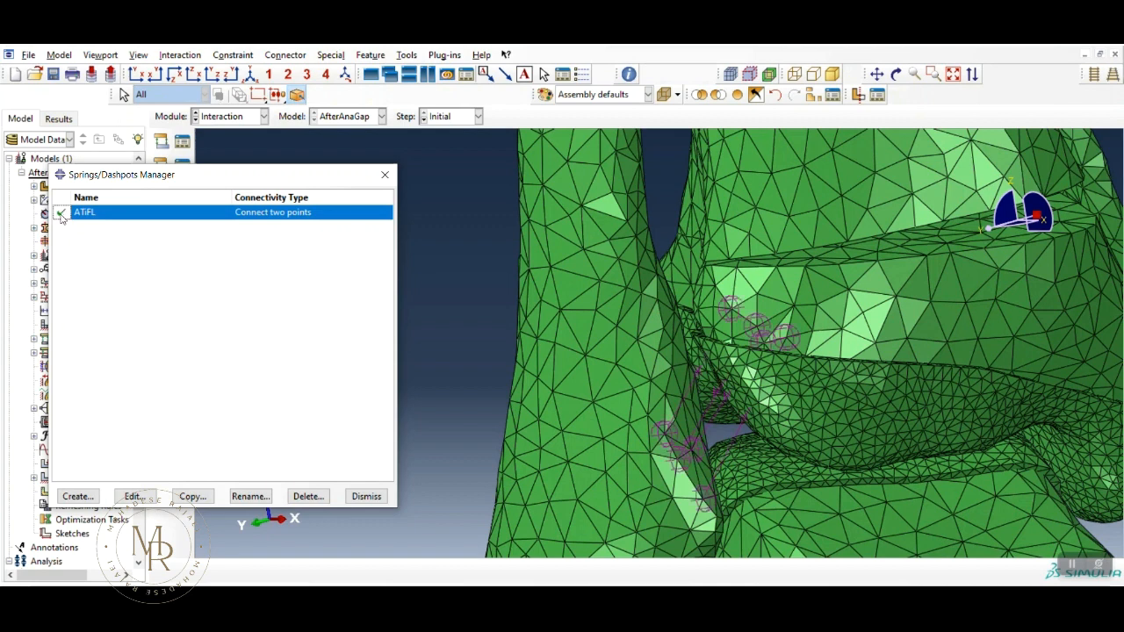